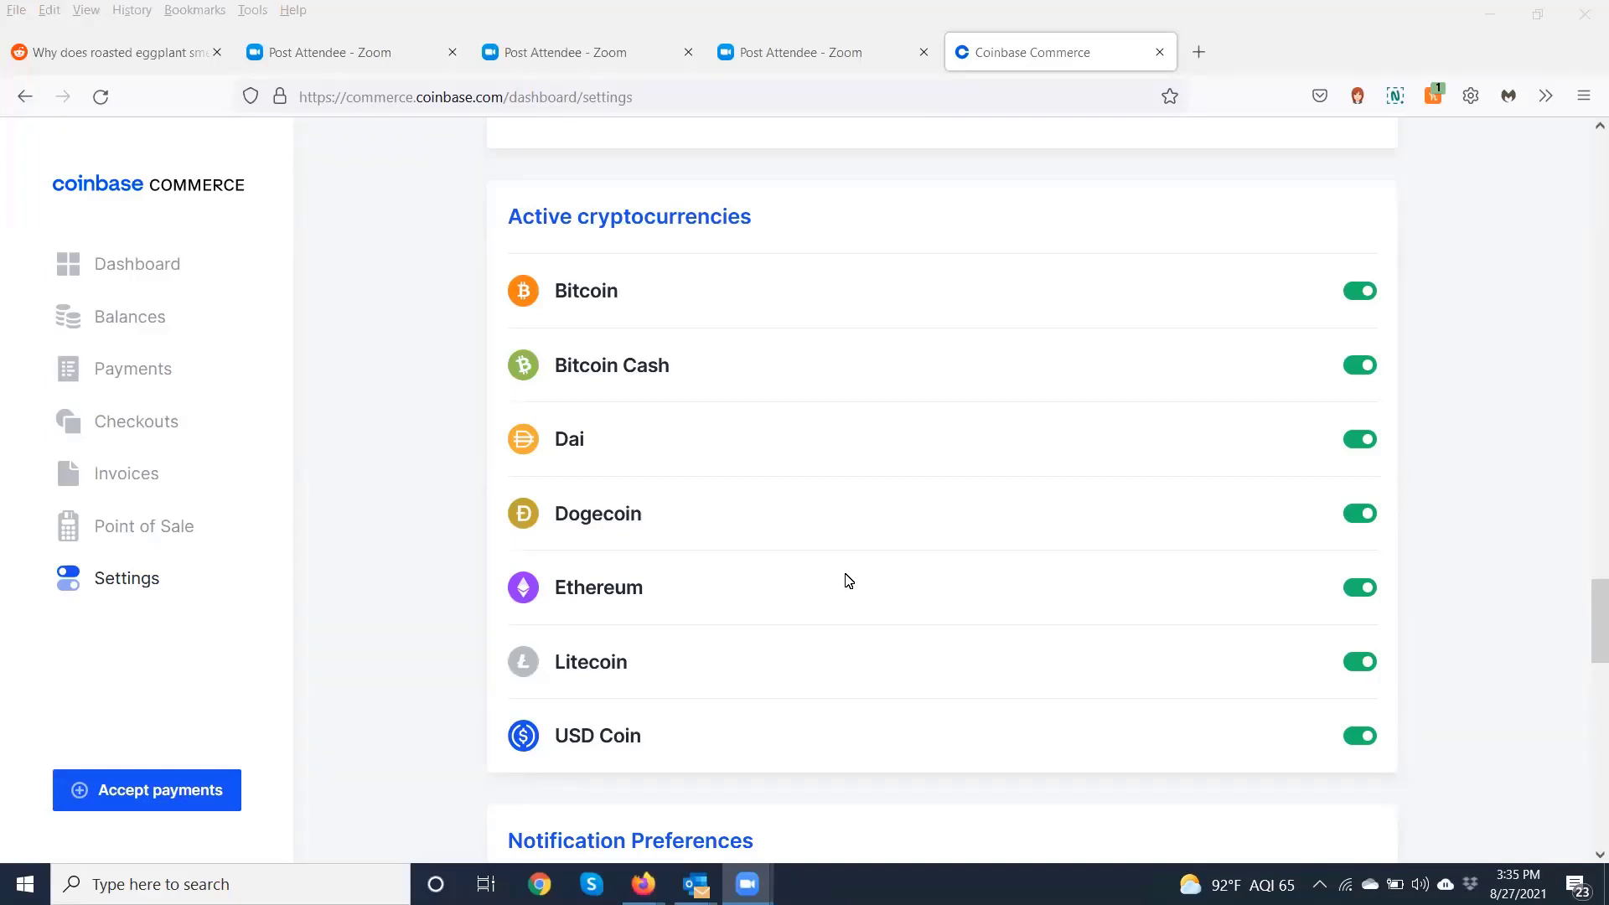
mouse_move(951, 637)
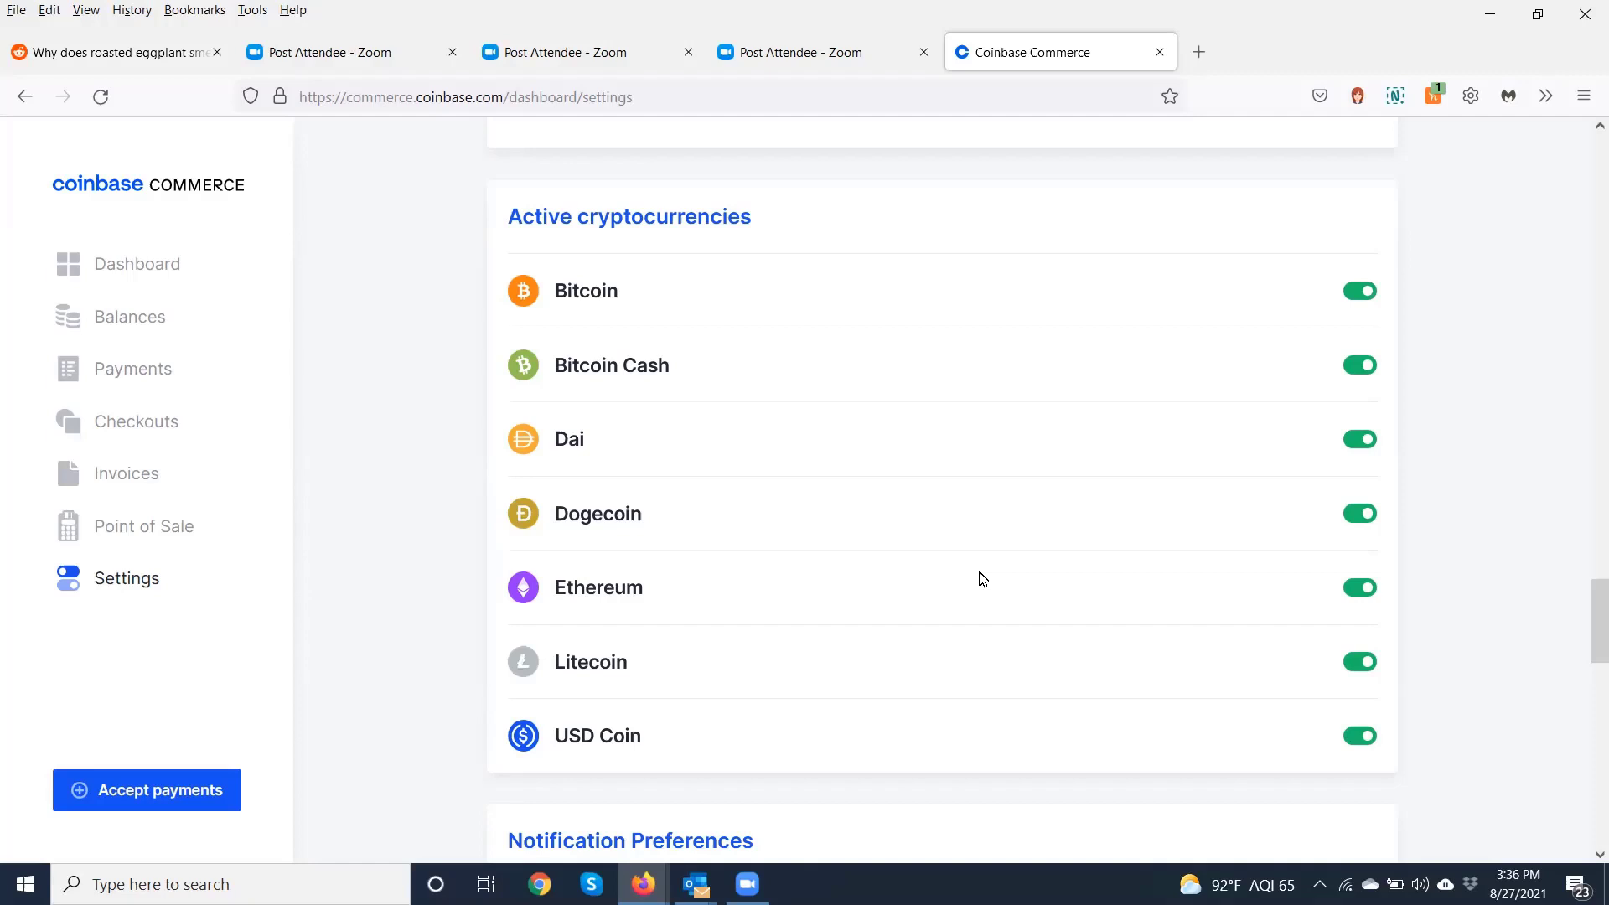
mouse_move(1025, 444)
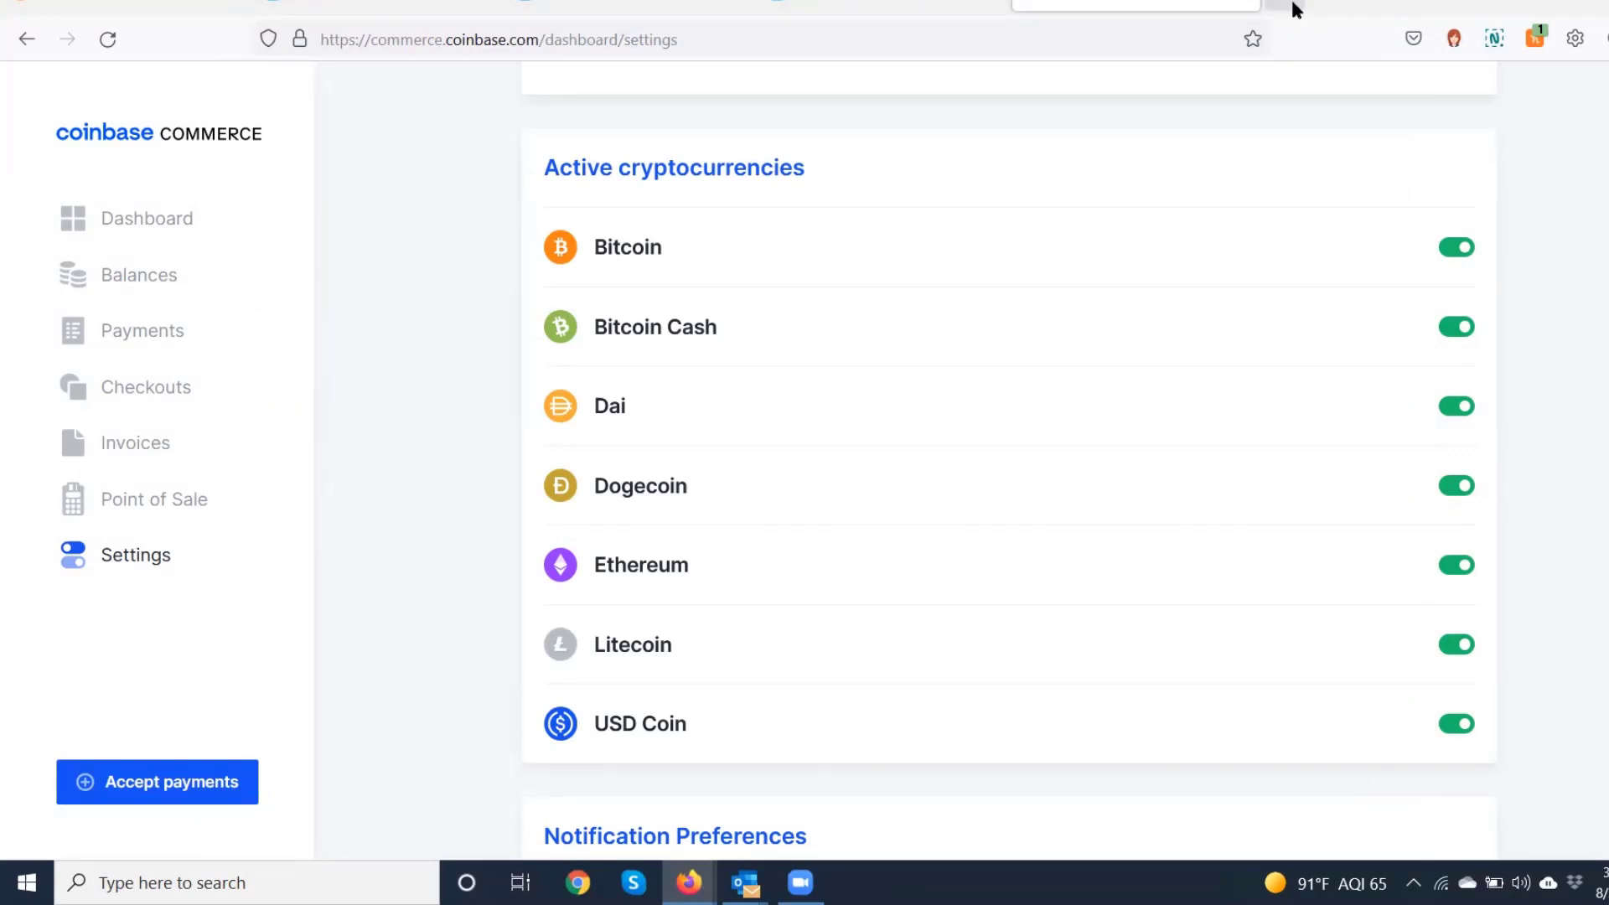
mouse_move(1269, 8)
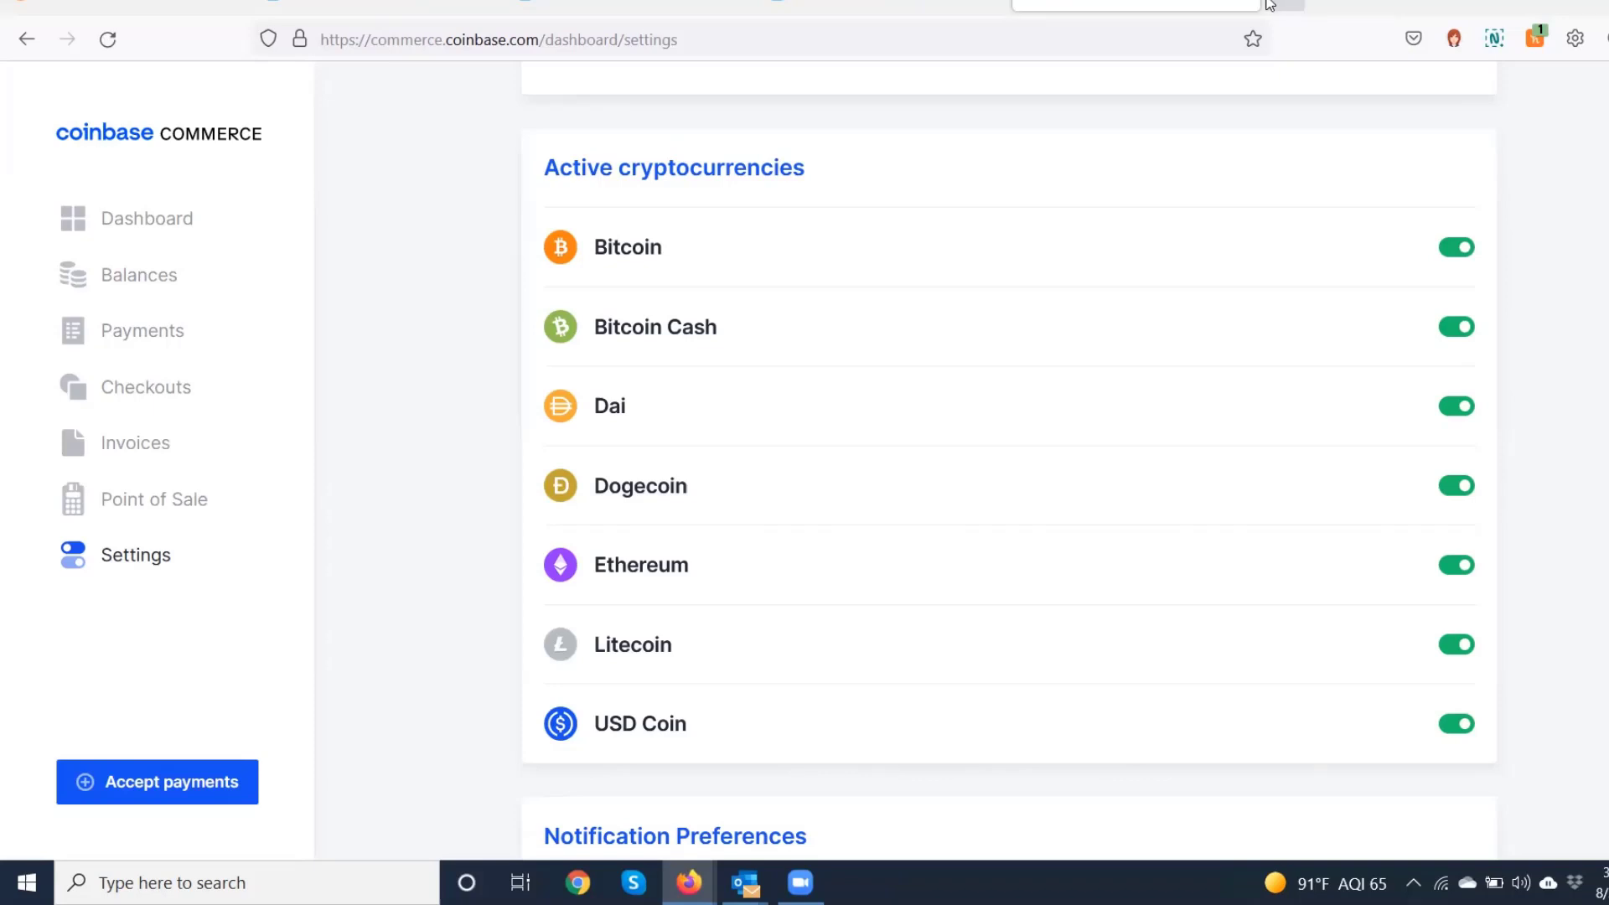
mouse_move(1267, 5)
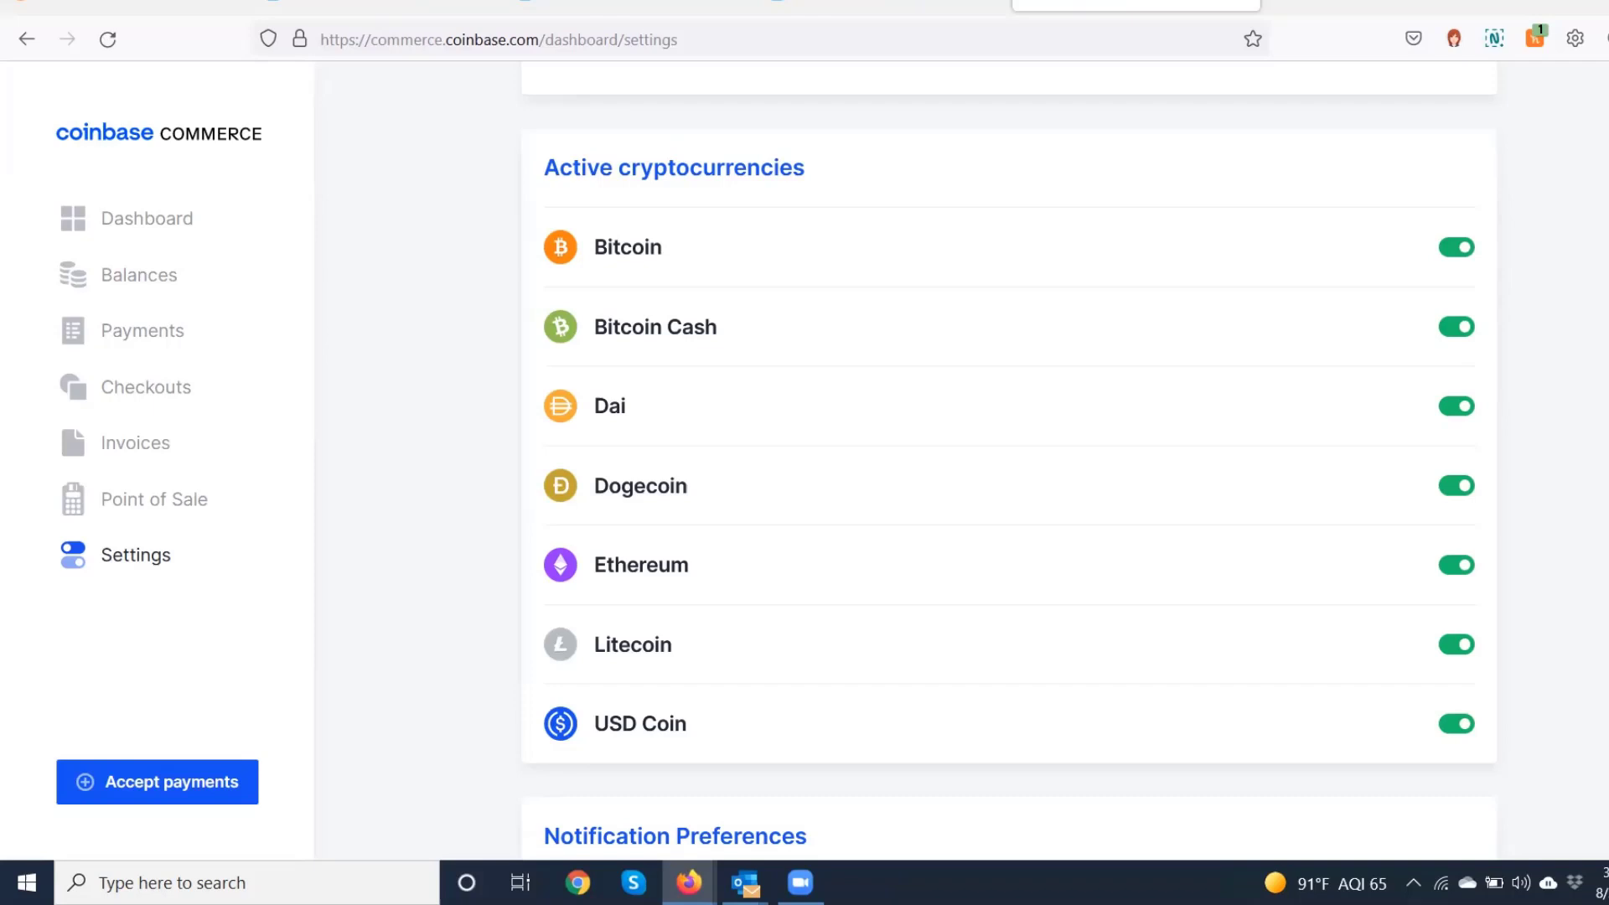
mouse_move(1009, 157)
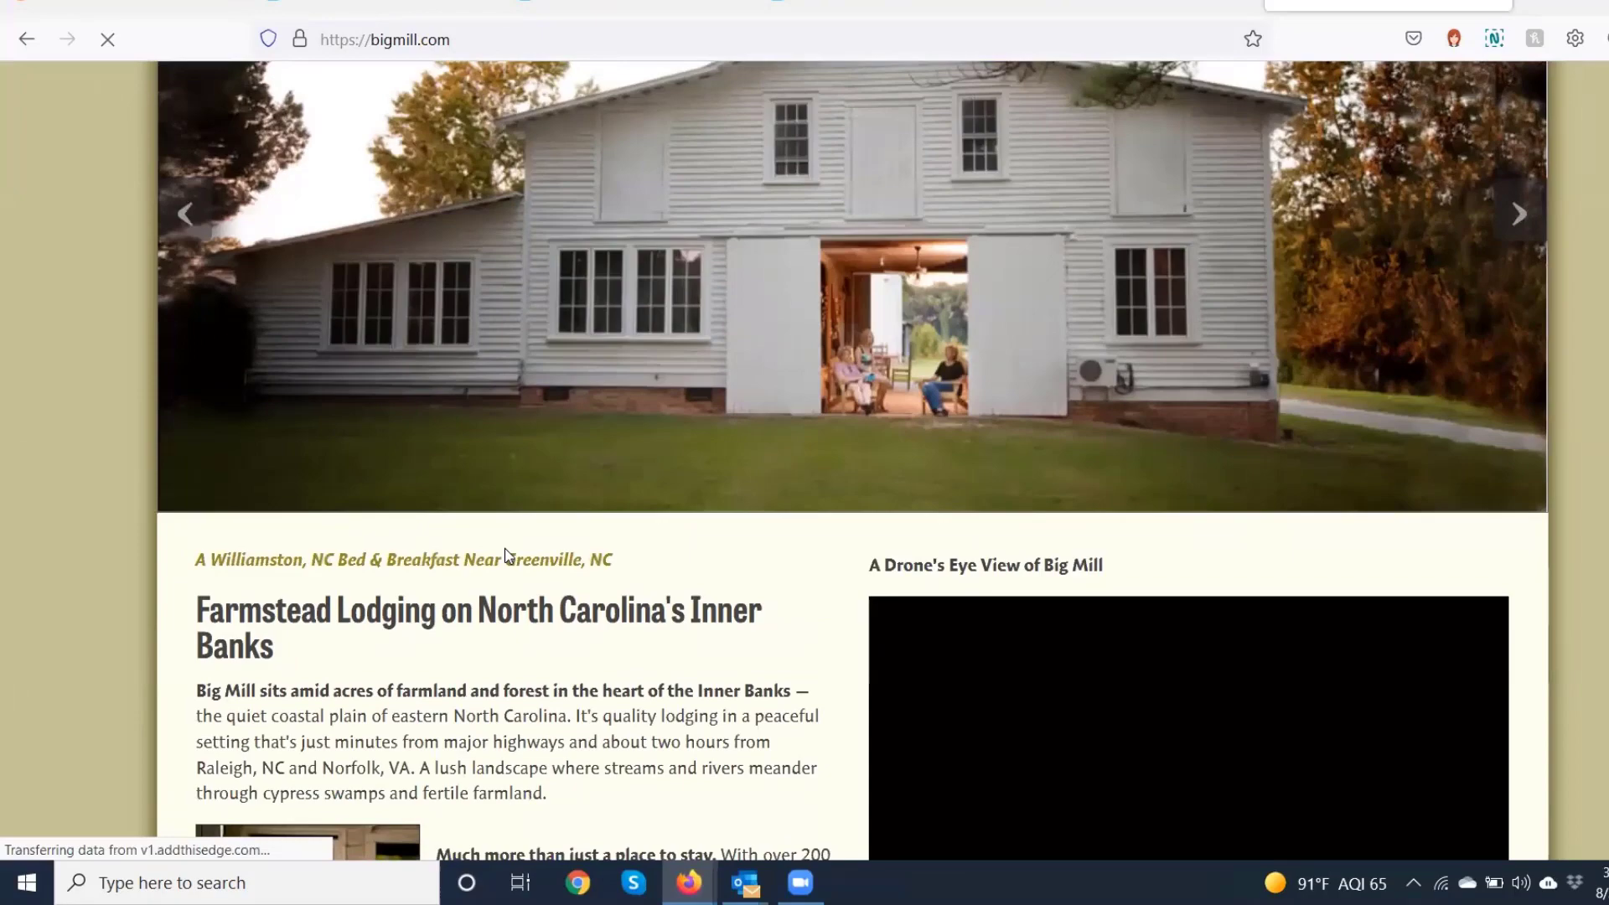
Scroll through Big Mill's home page and Reservations page to the cryptocurrency payments announcement.
scroll(down, 3)
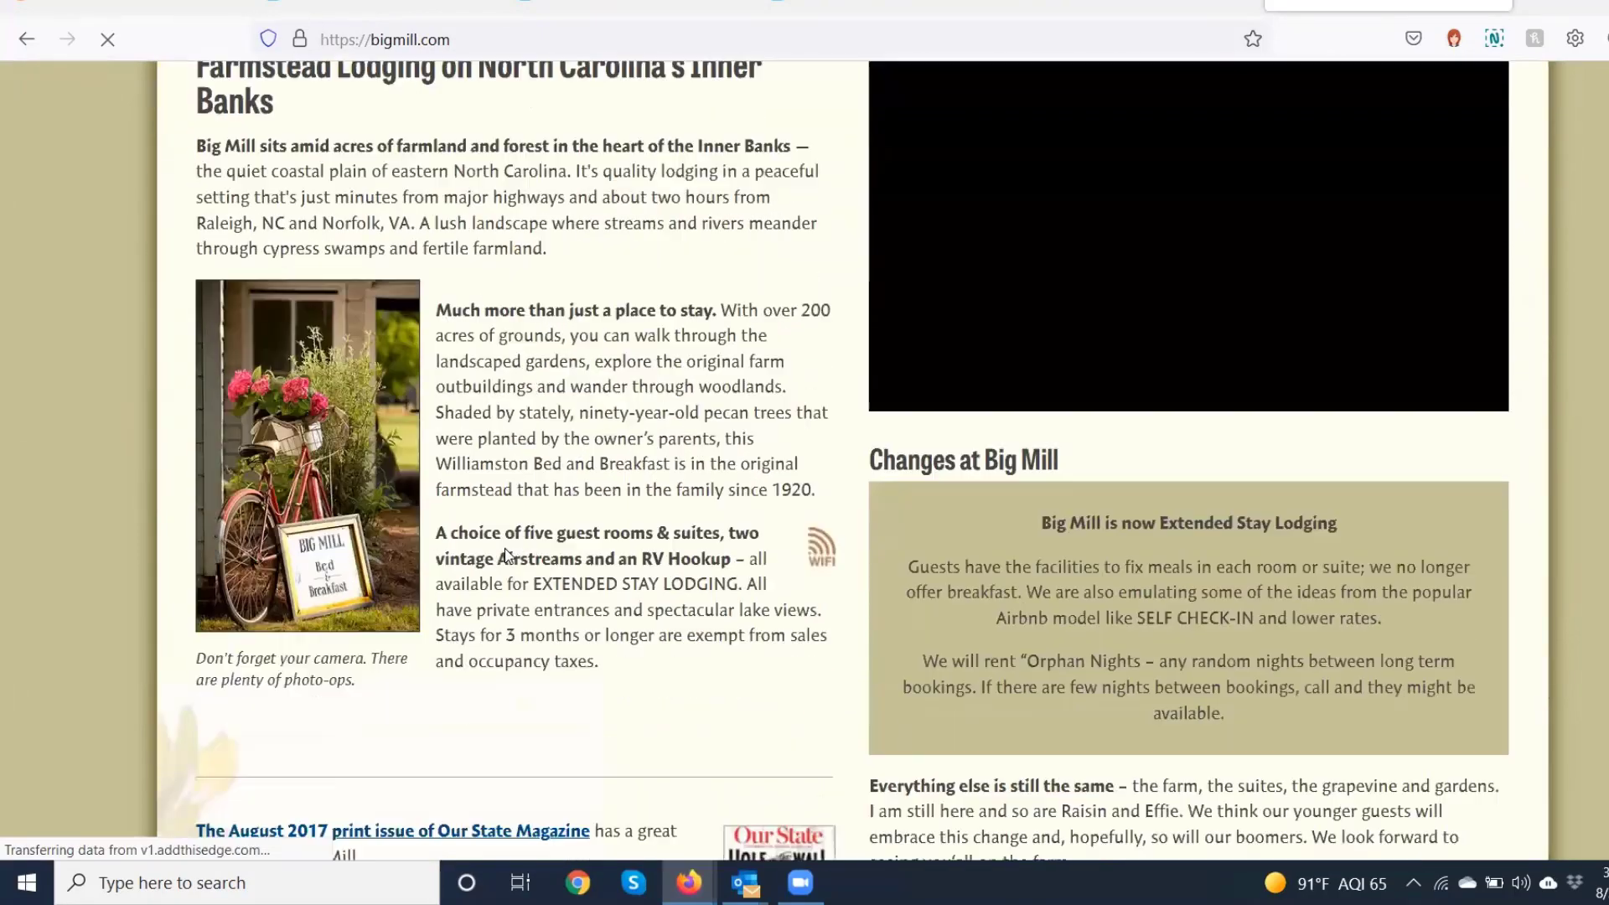
scroll(down, 3)
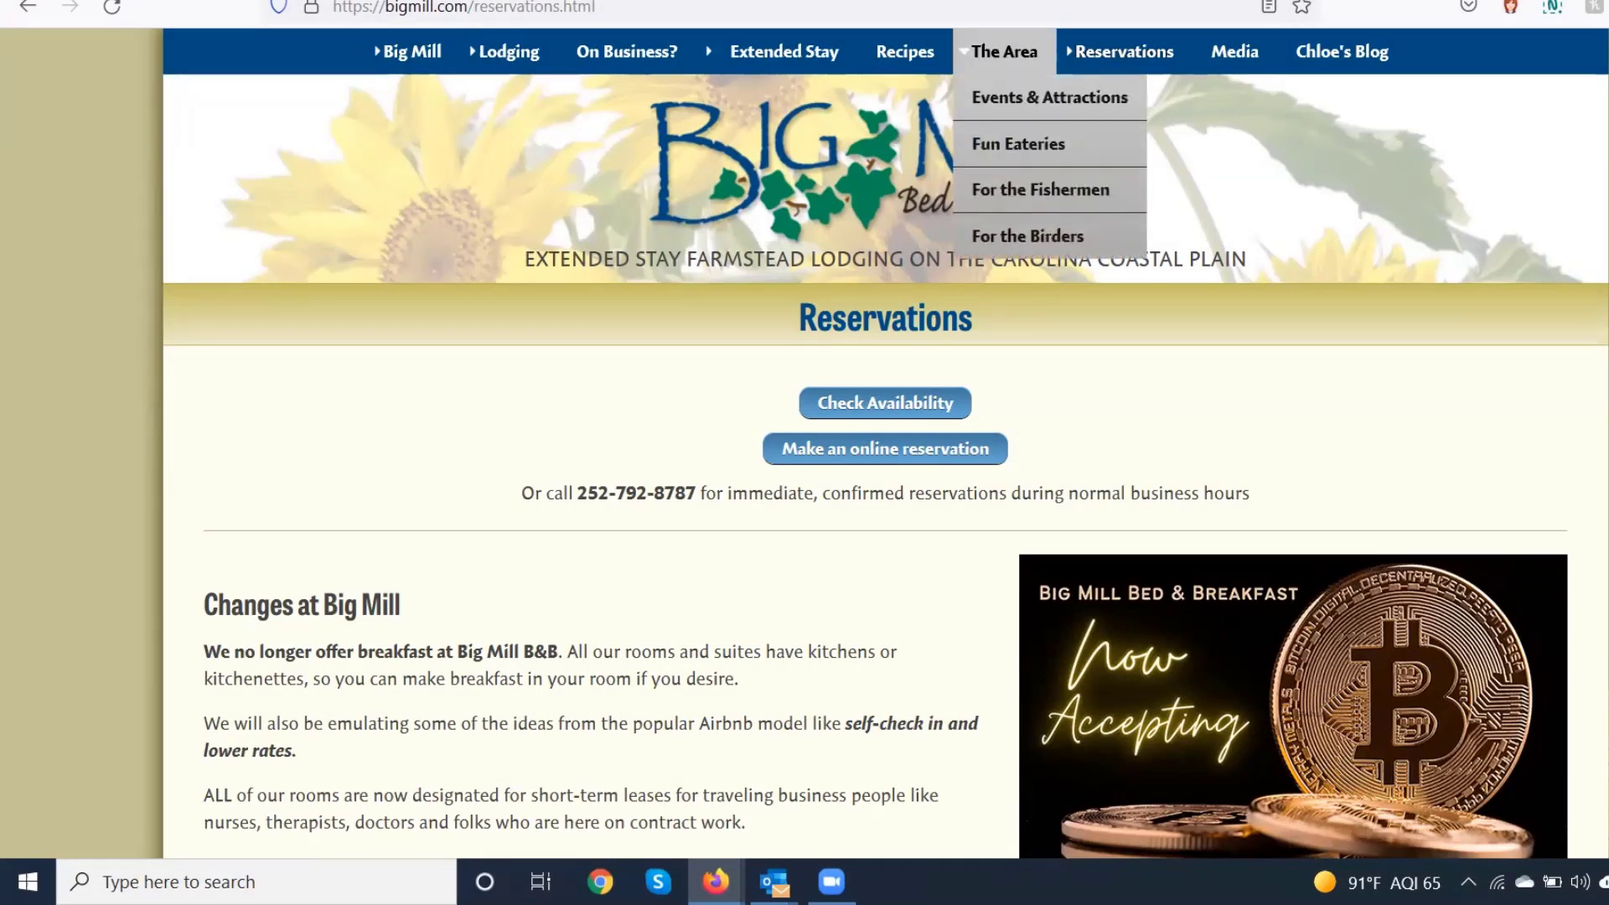
scroll(down, 3)
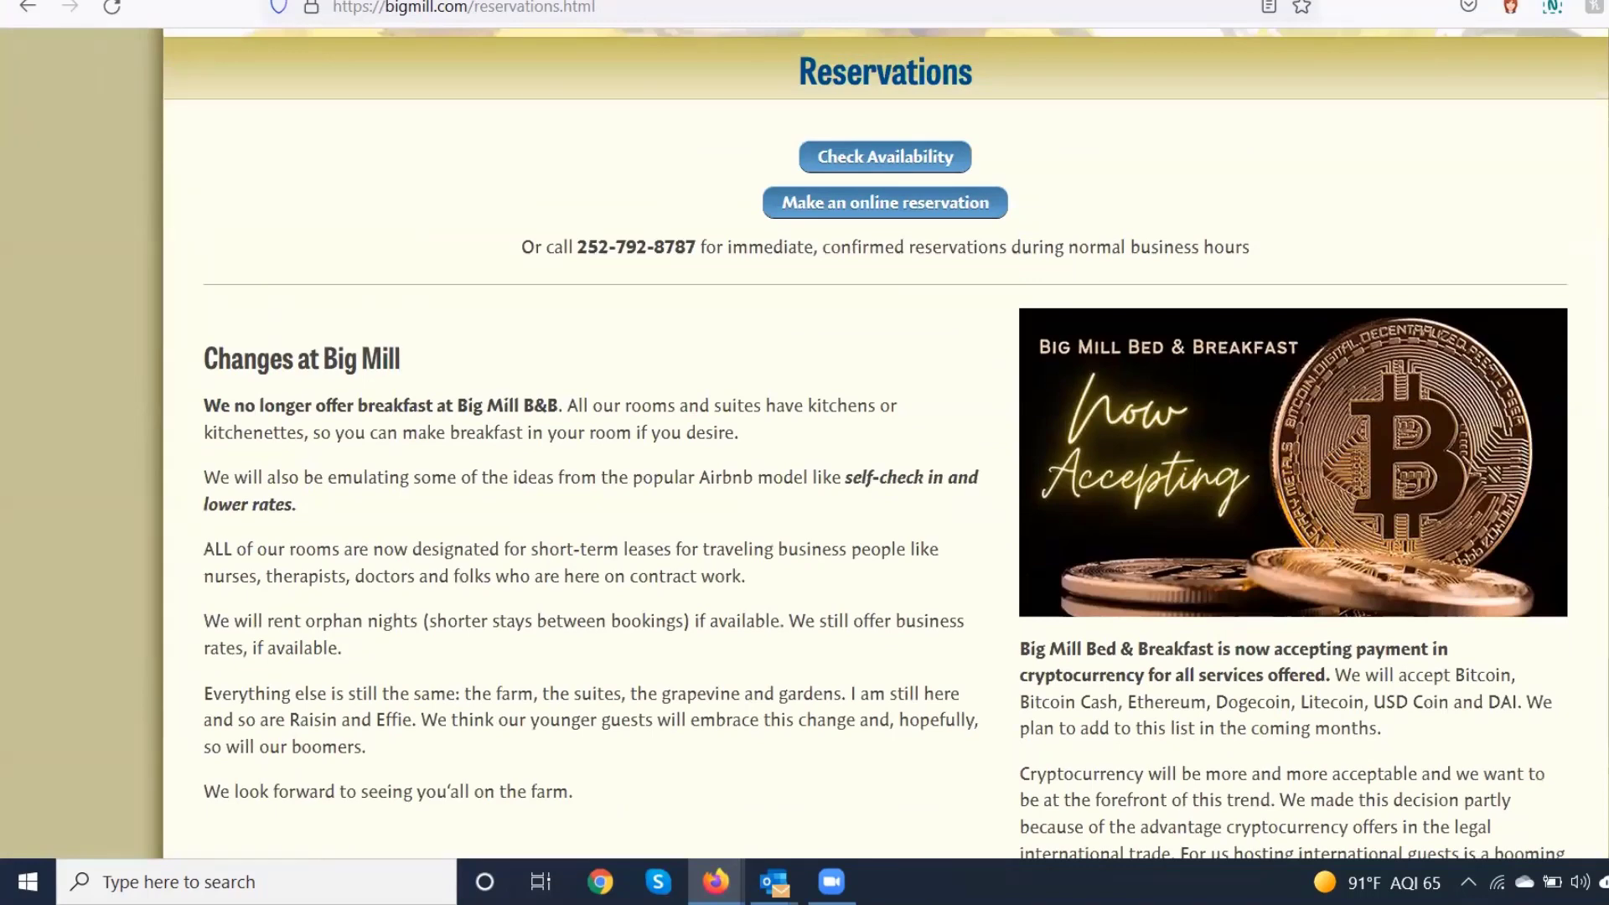
mouse_move(1142, 162)
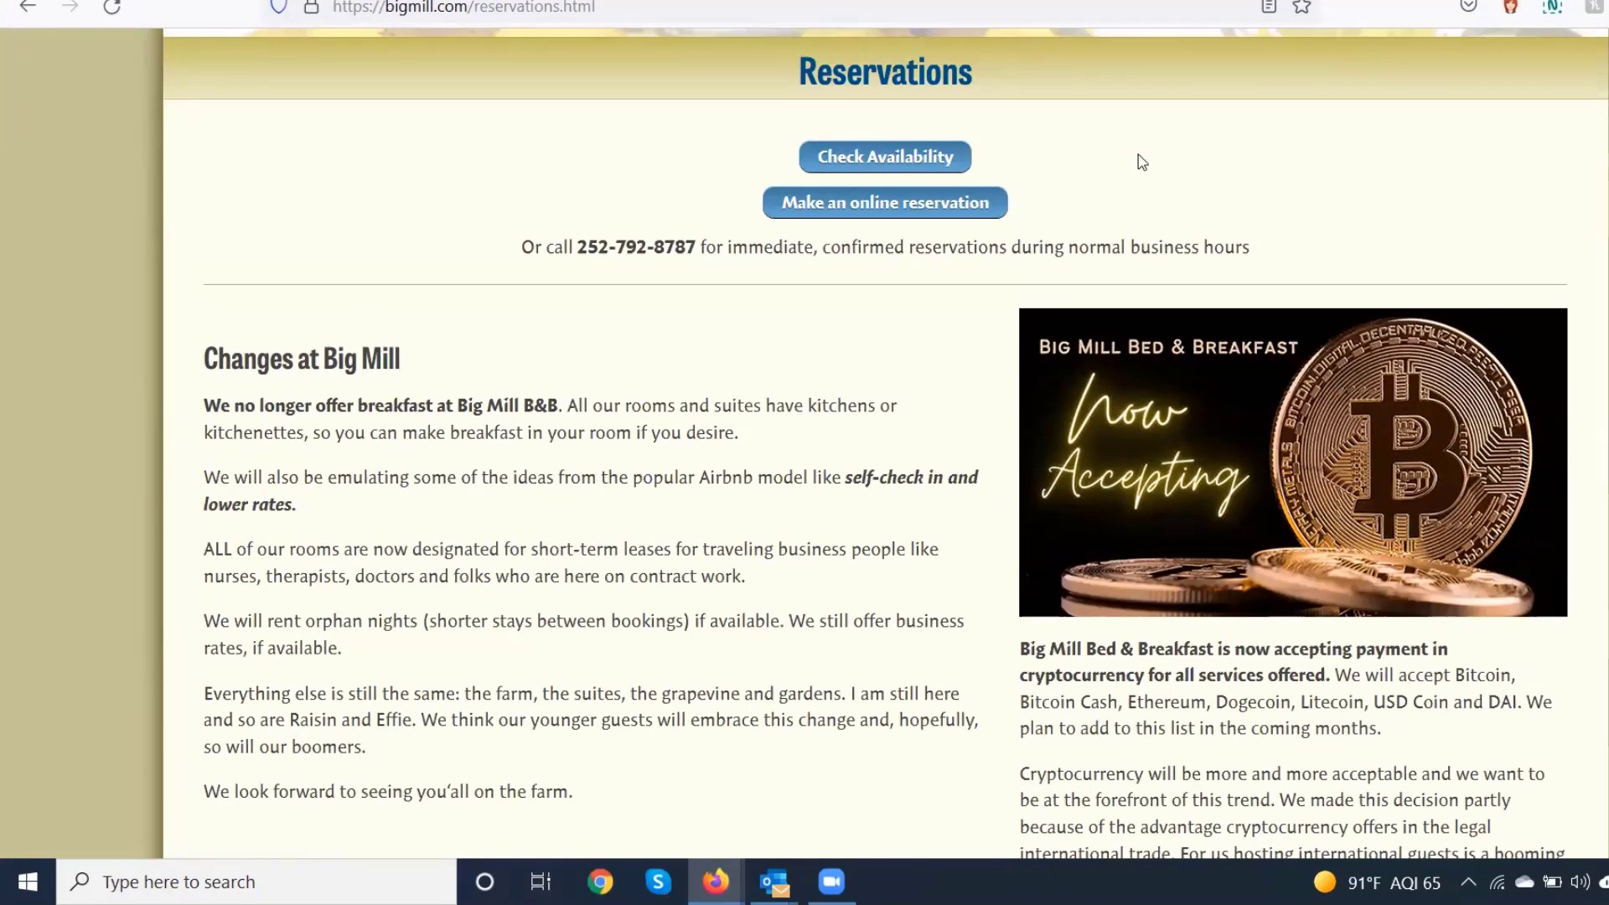
scroll(down, 3)
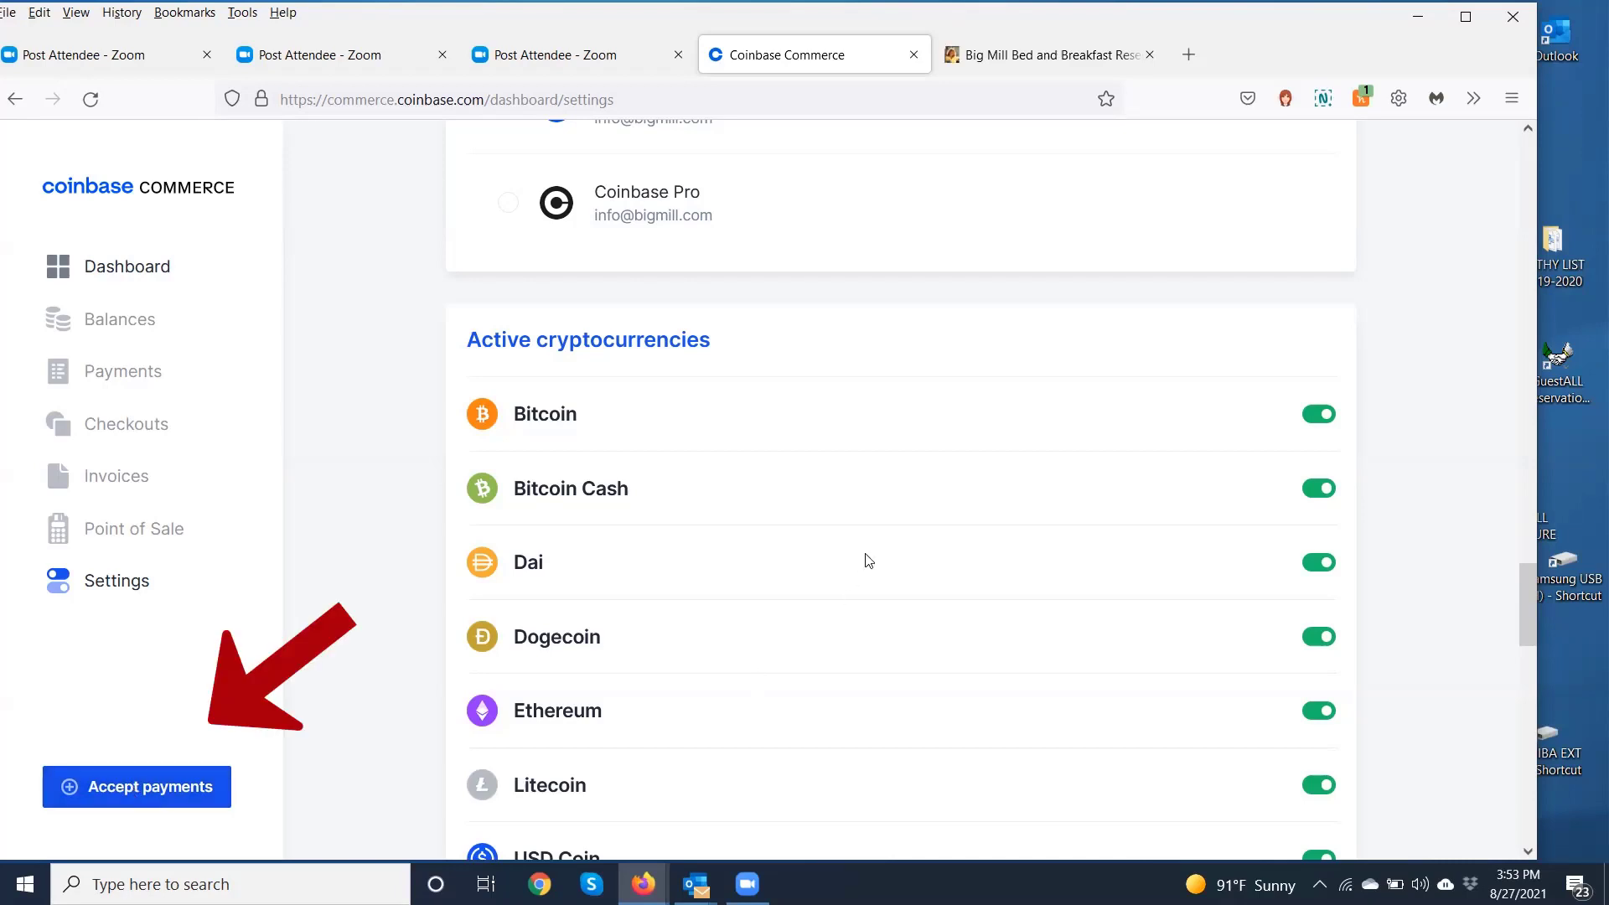
Open the Accept payments dialog from the Coinbase Commerce sidebar.
scroll(down, 3)
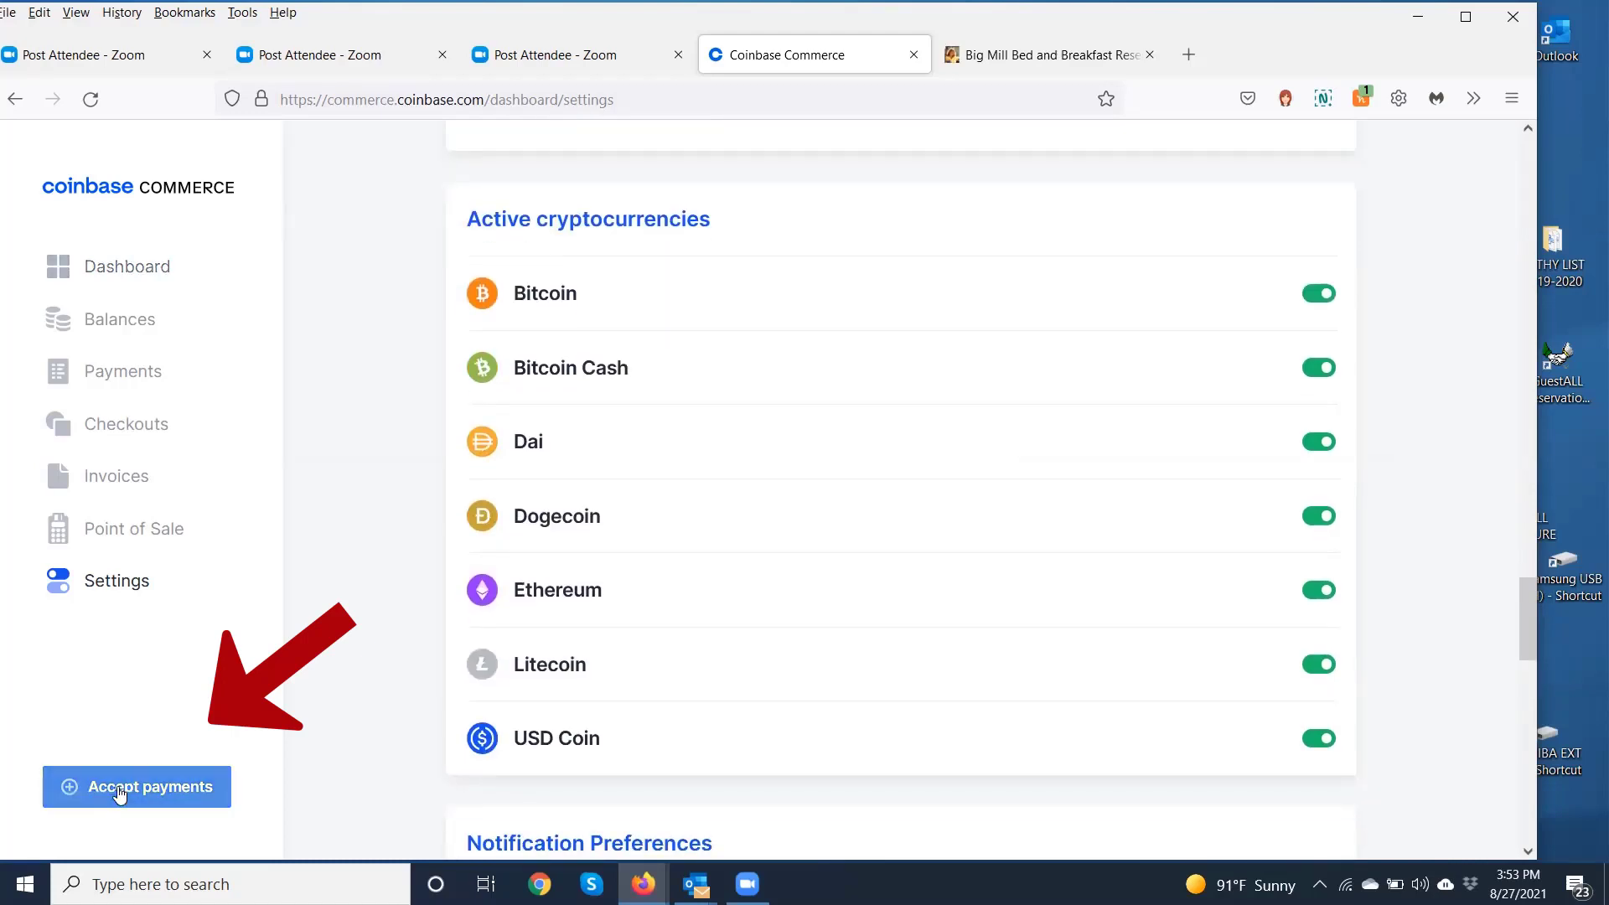
click(136, 787)
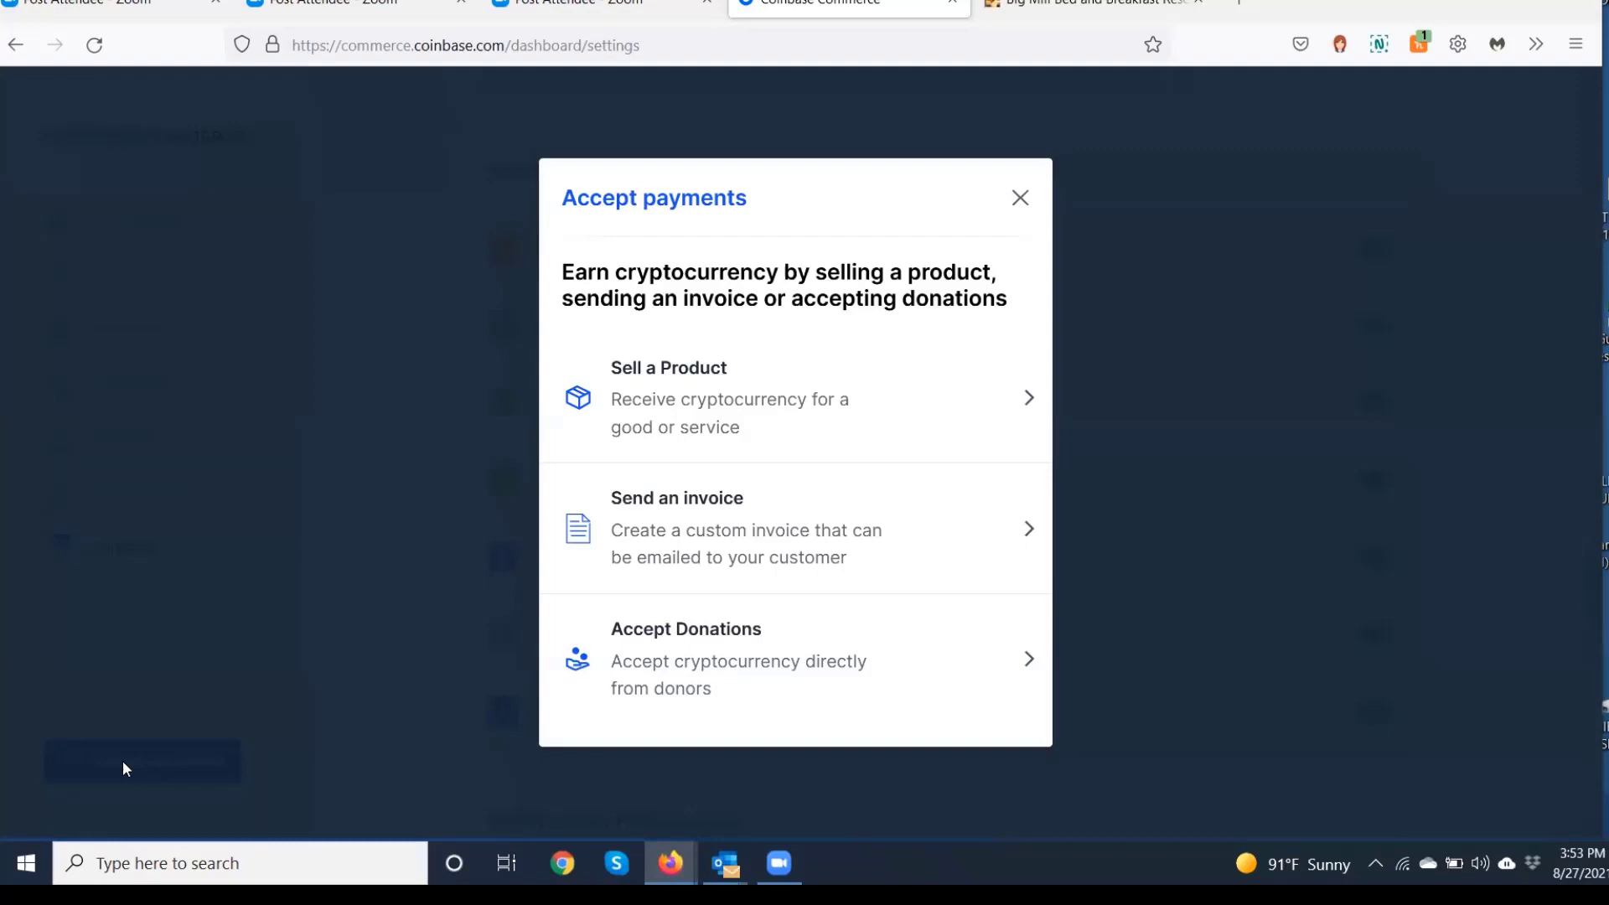
mouse_move(283, 599)
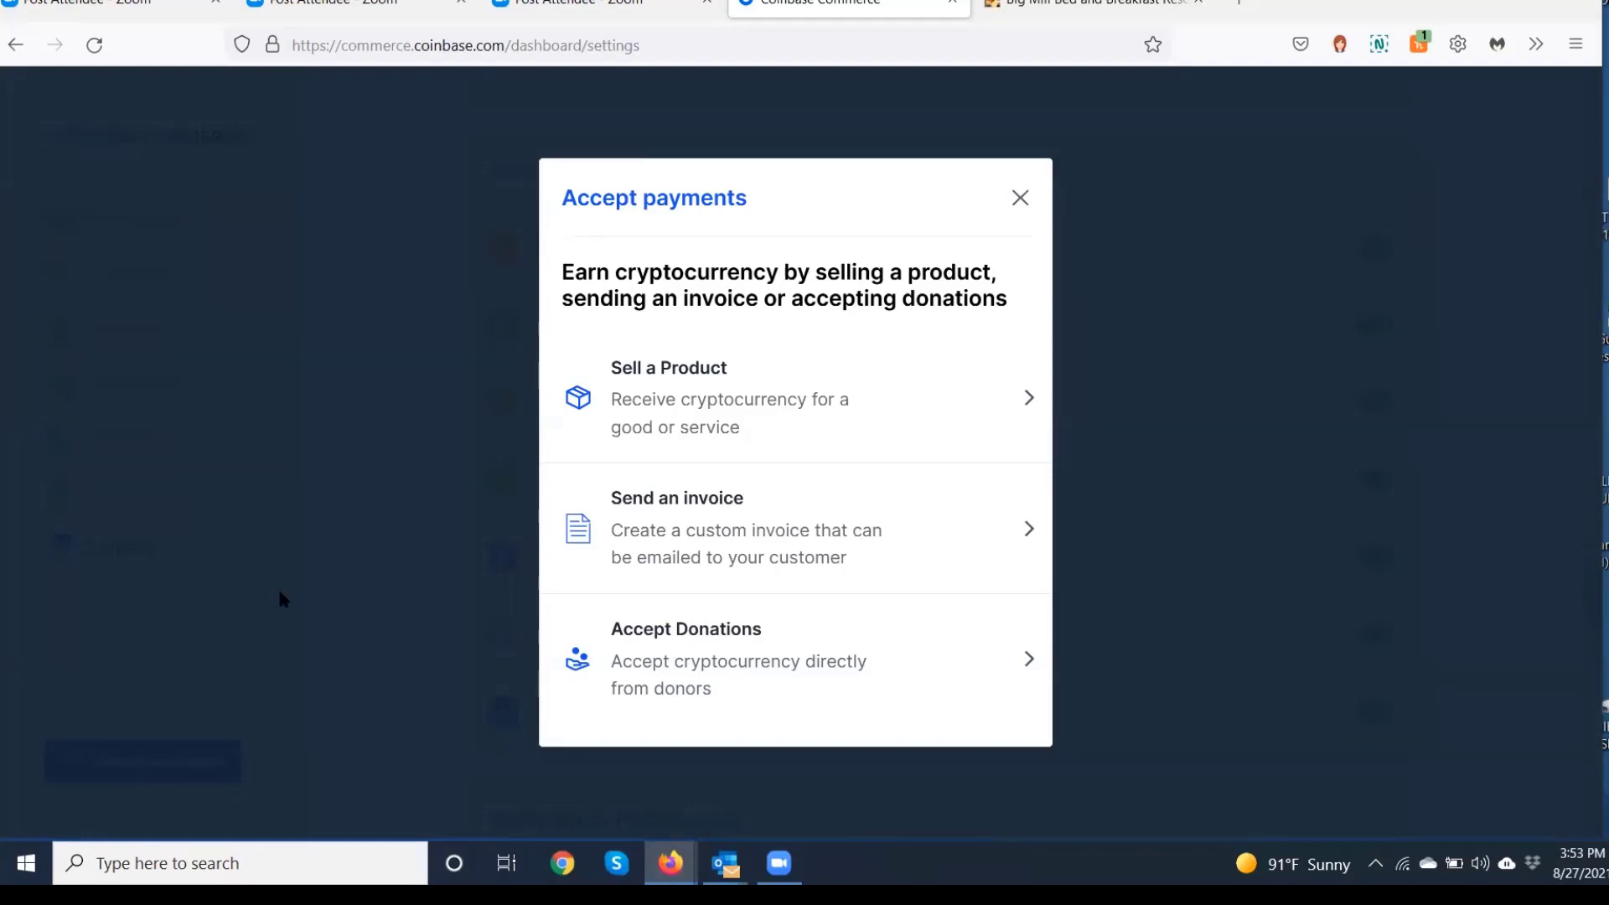
mouse_move(666, 558)
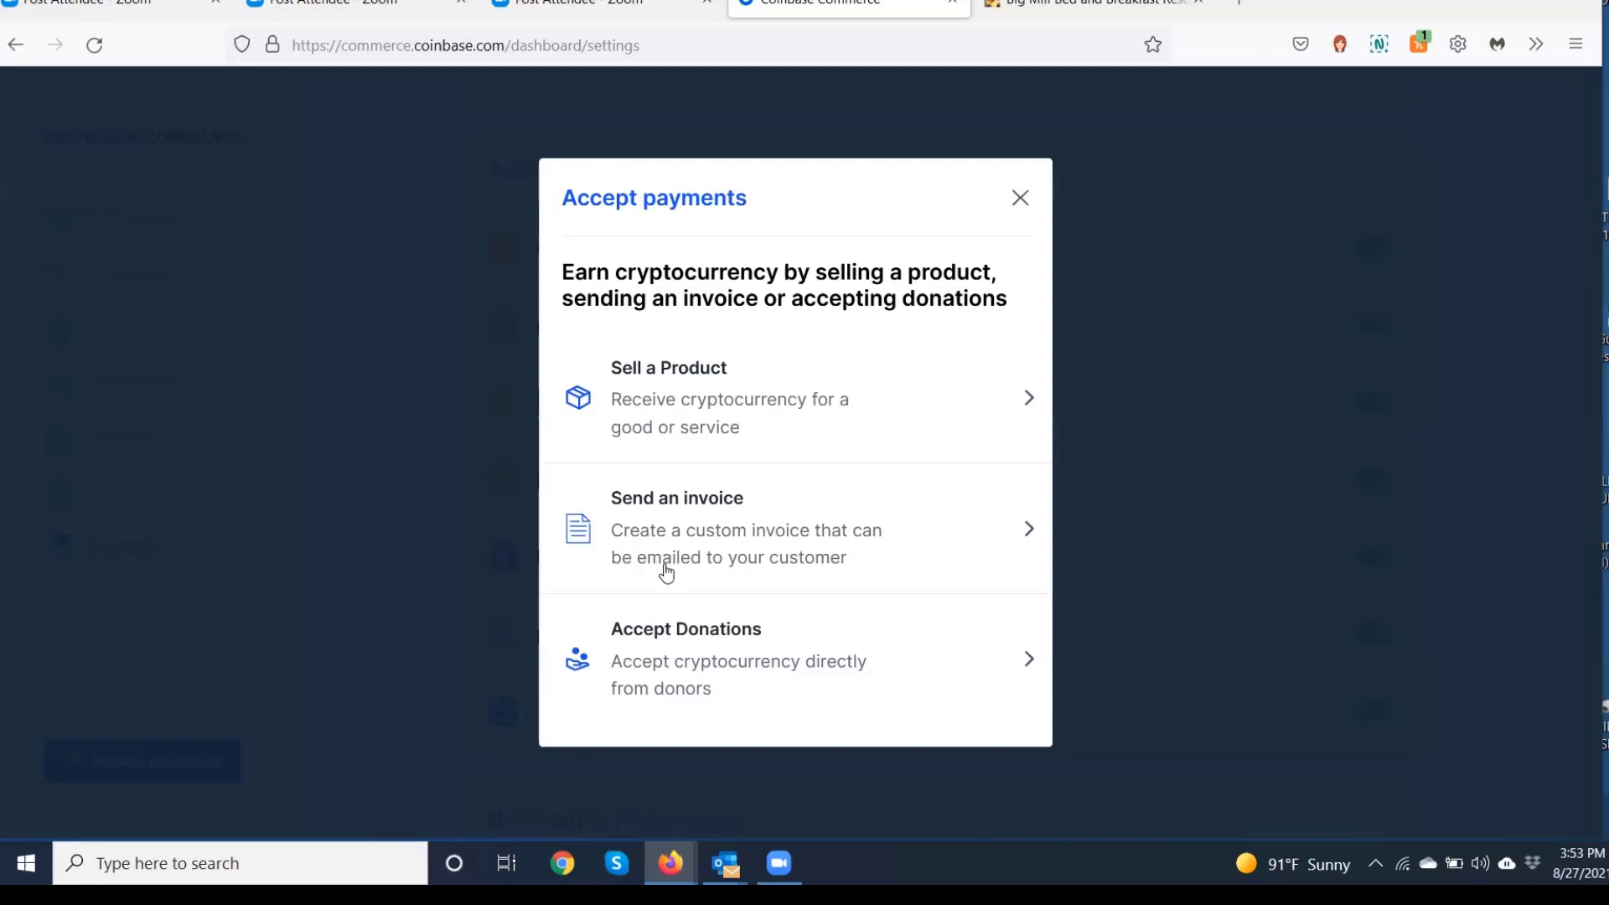
mouse_move(995, 521)
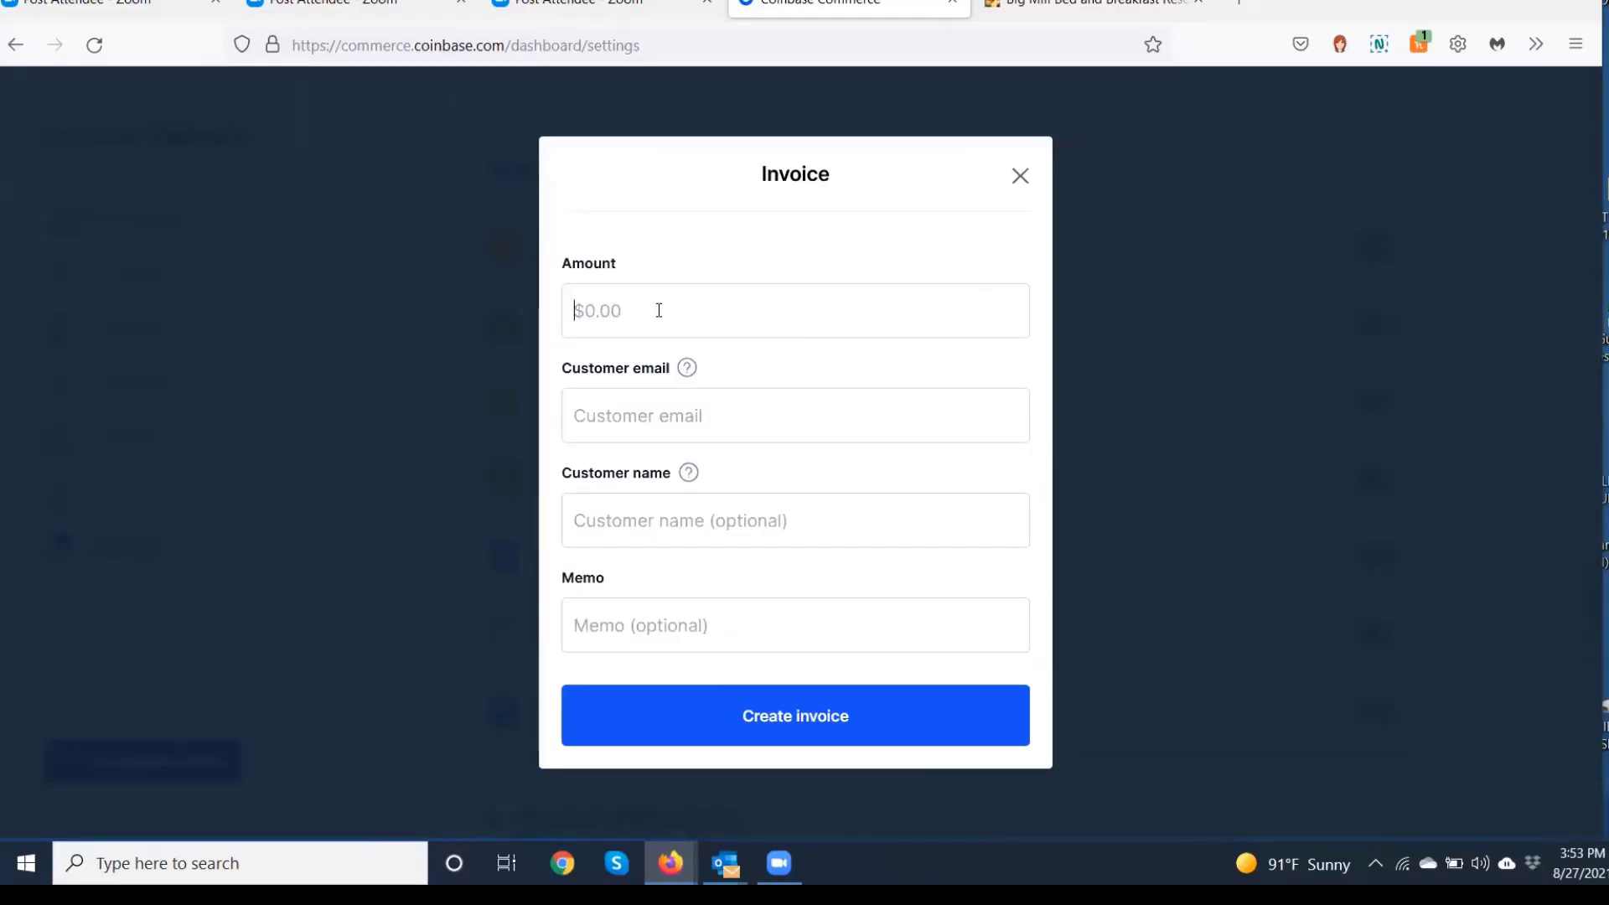
Create a 5.00 invoice with customer details and the memo 'Test invoice on Zoom'.
text(2)
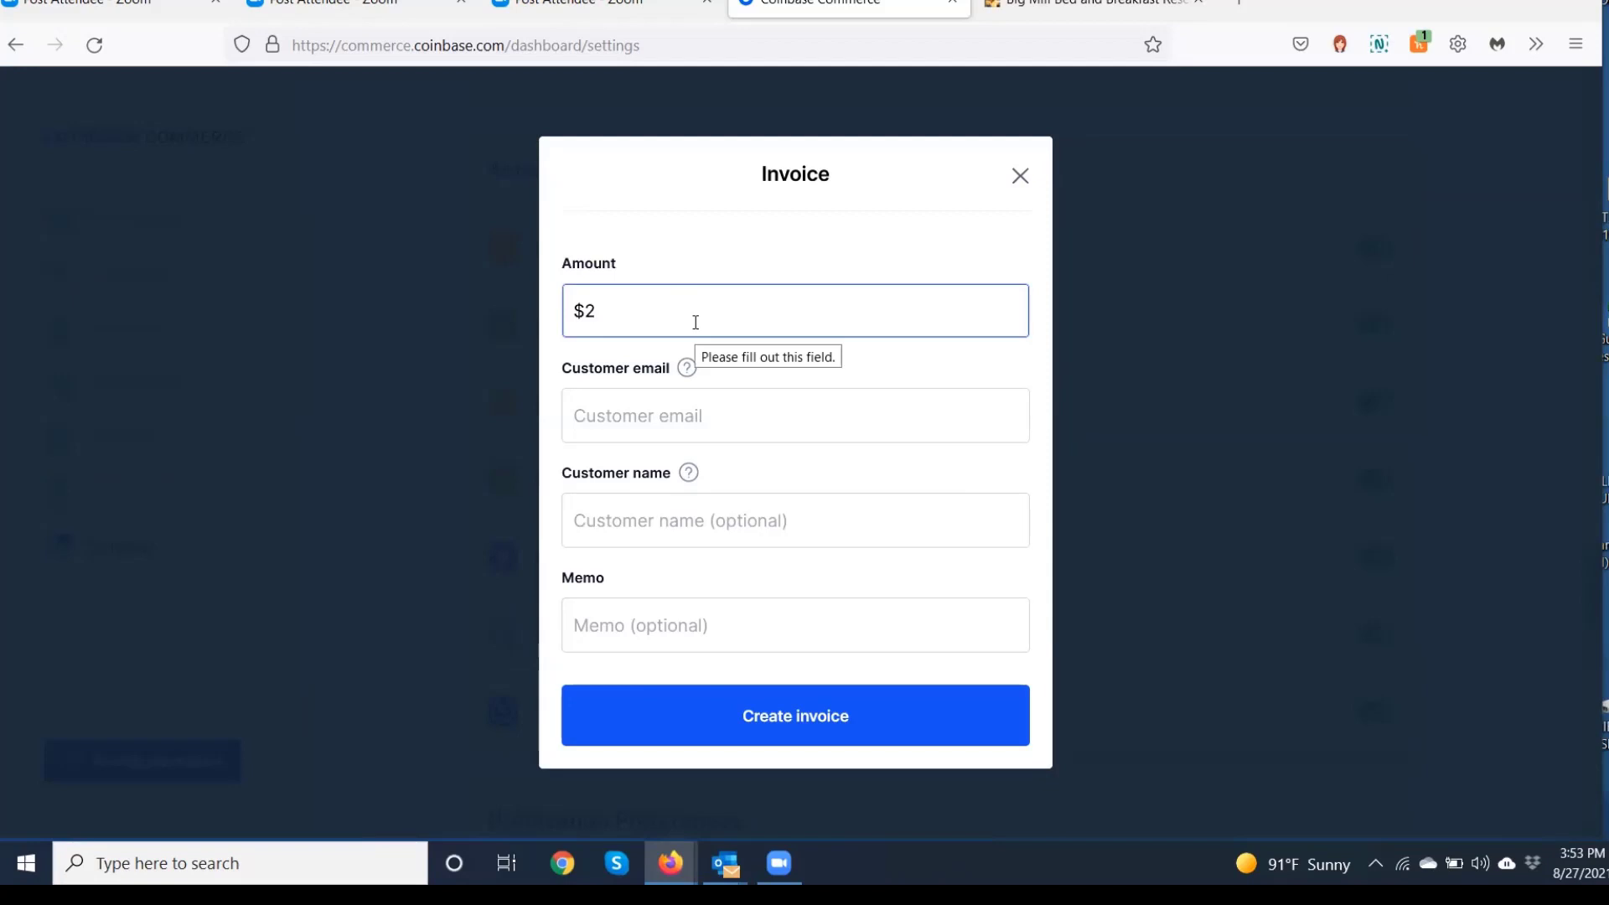
text(5)
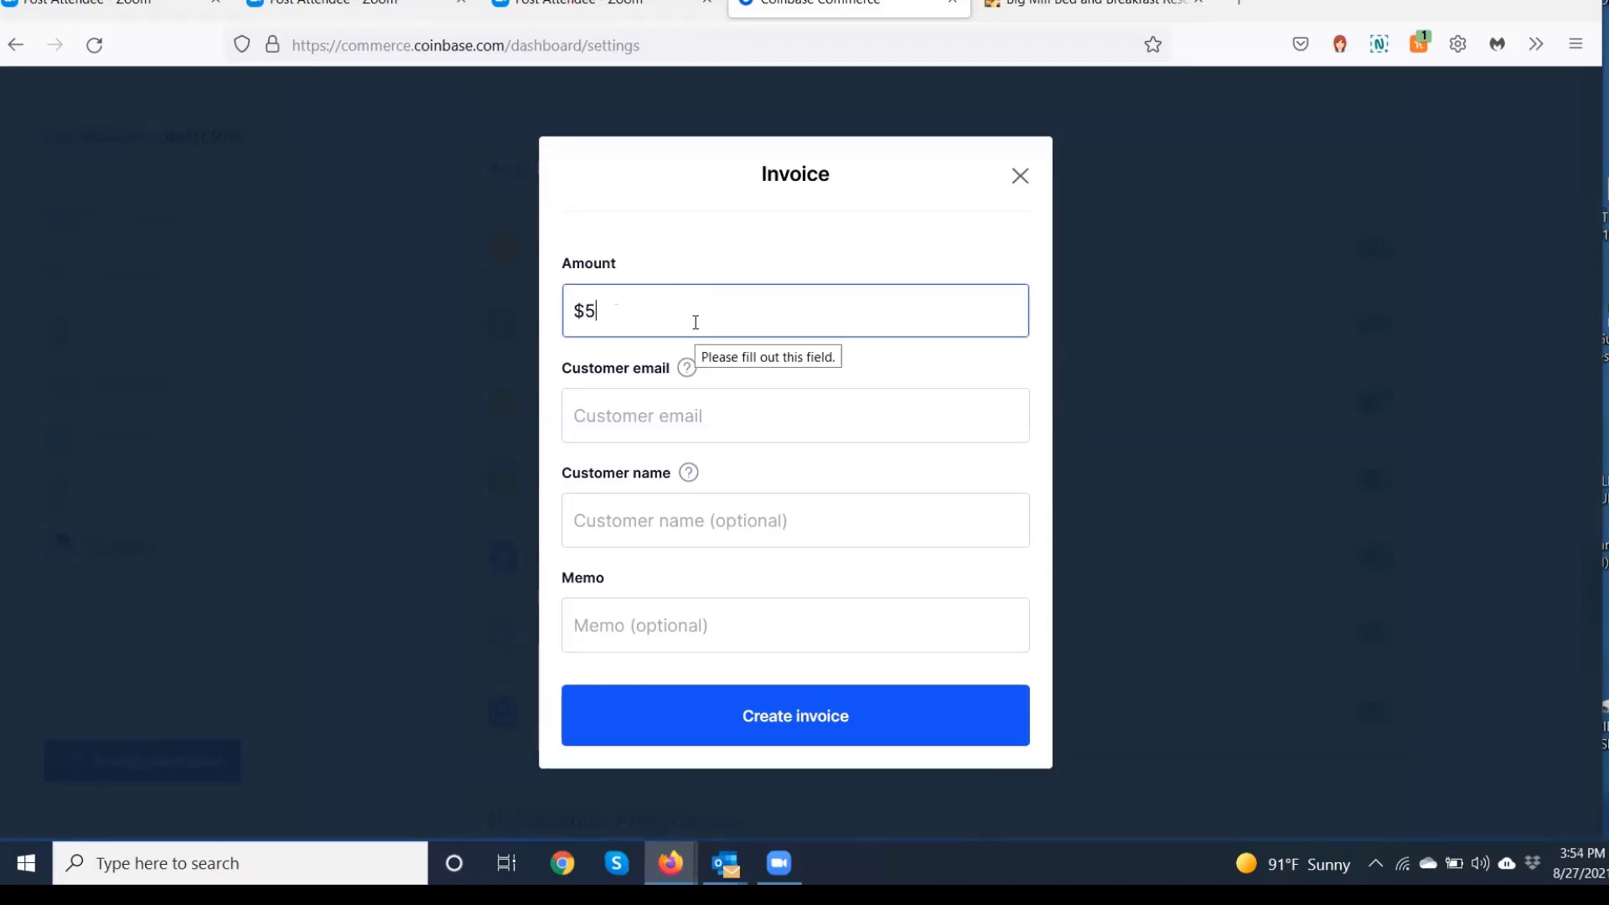
text(.00)
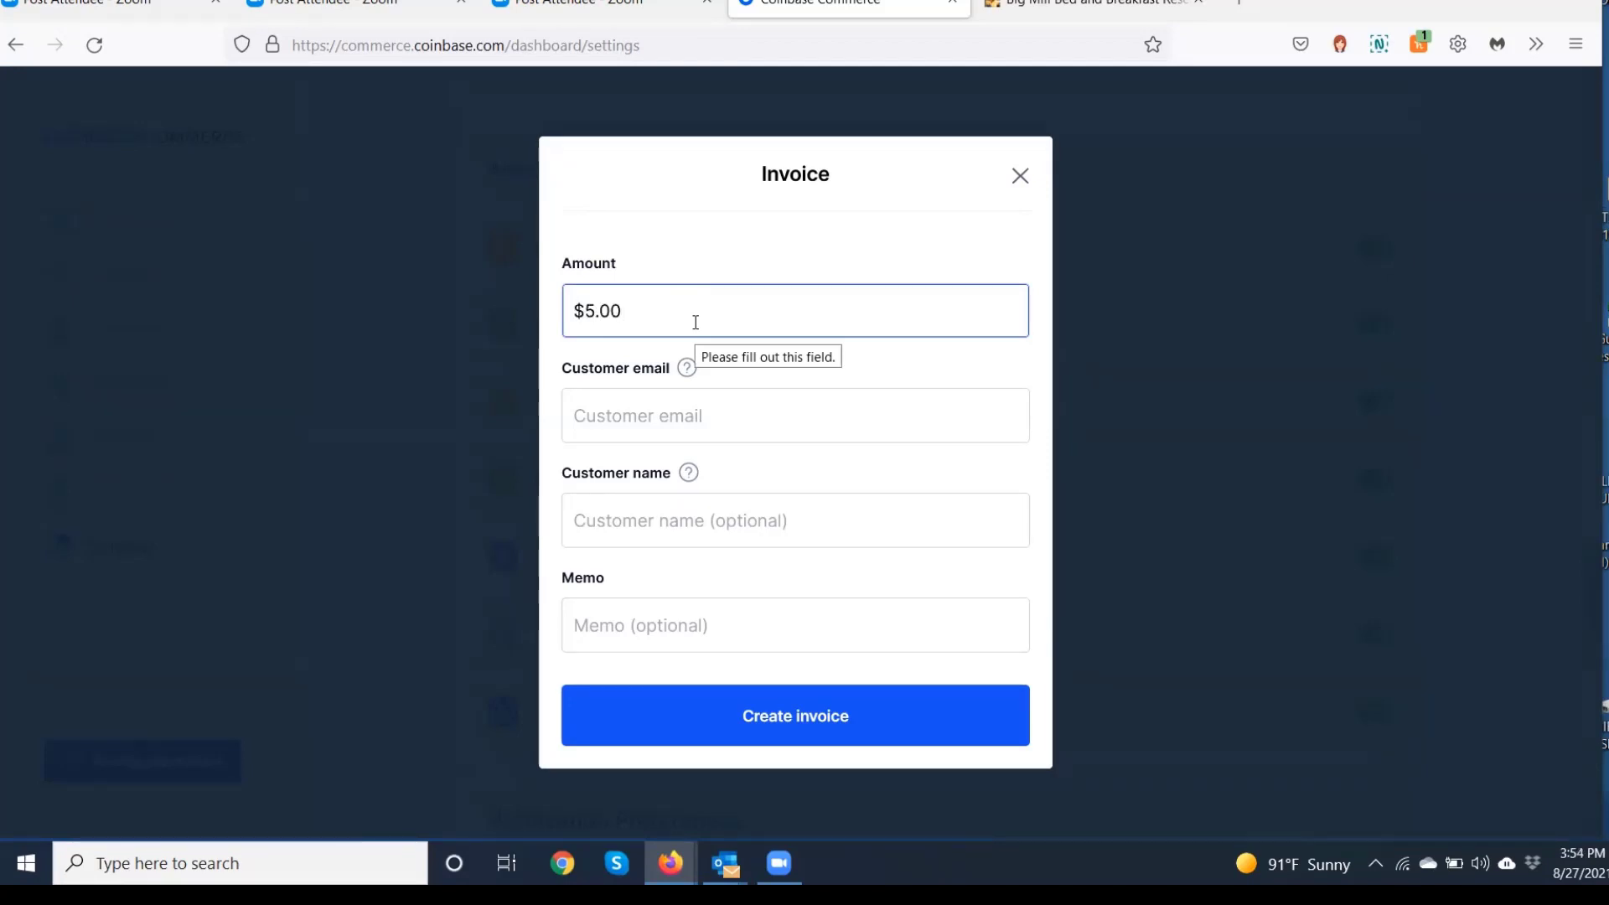
click(794, 415)
text(Martin Brossman)
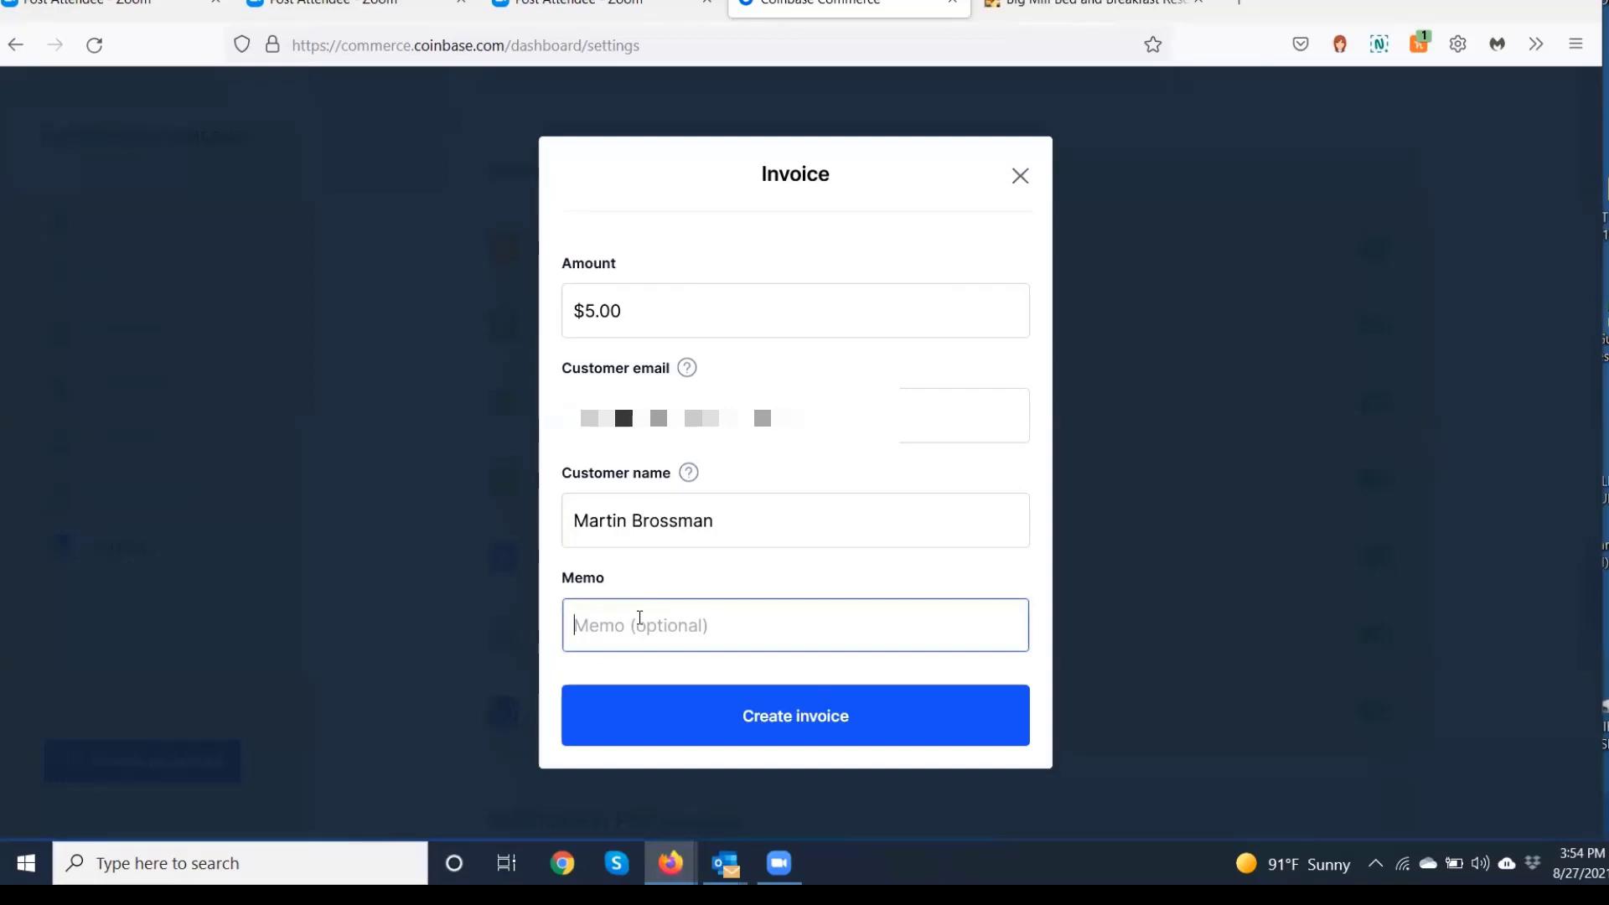
text(Test invoice on Zoom)
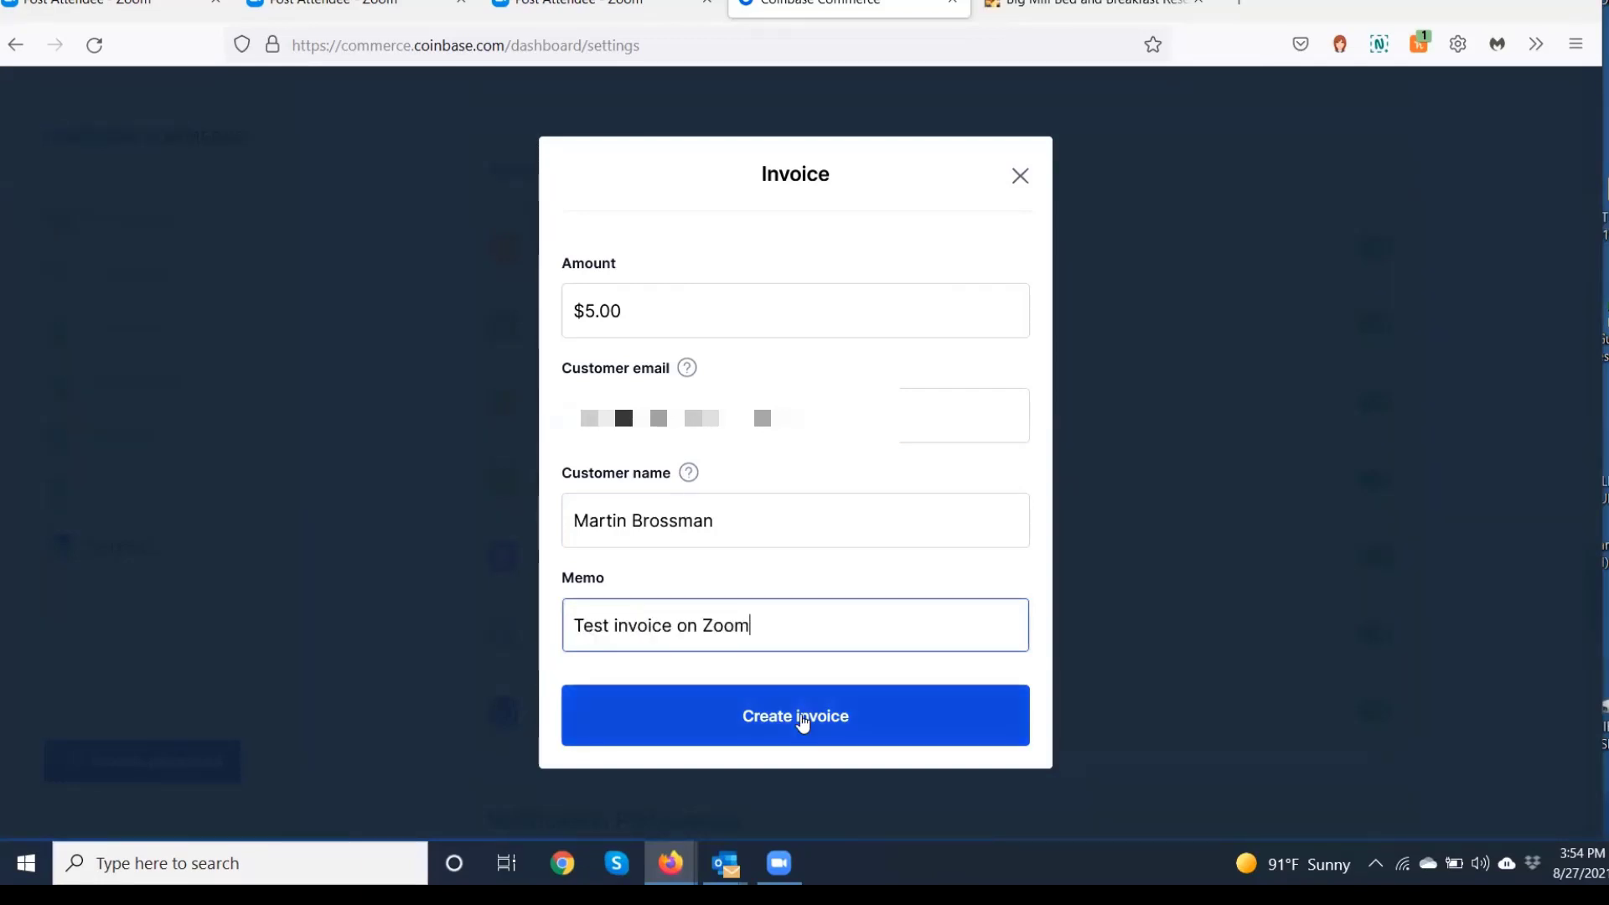
click(794, 714)
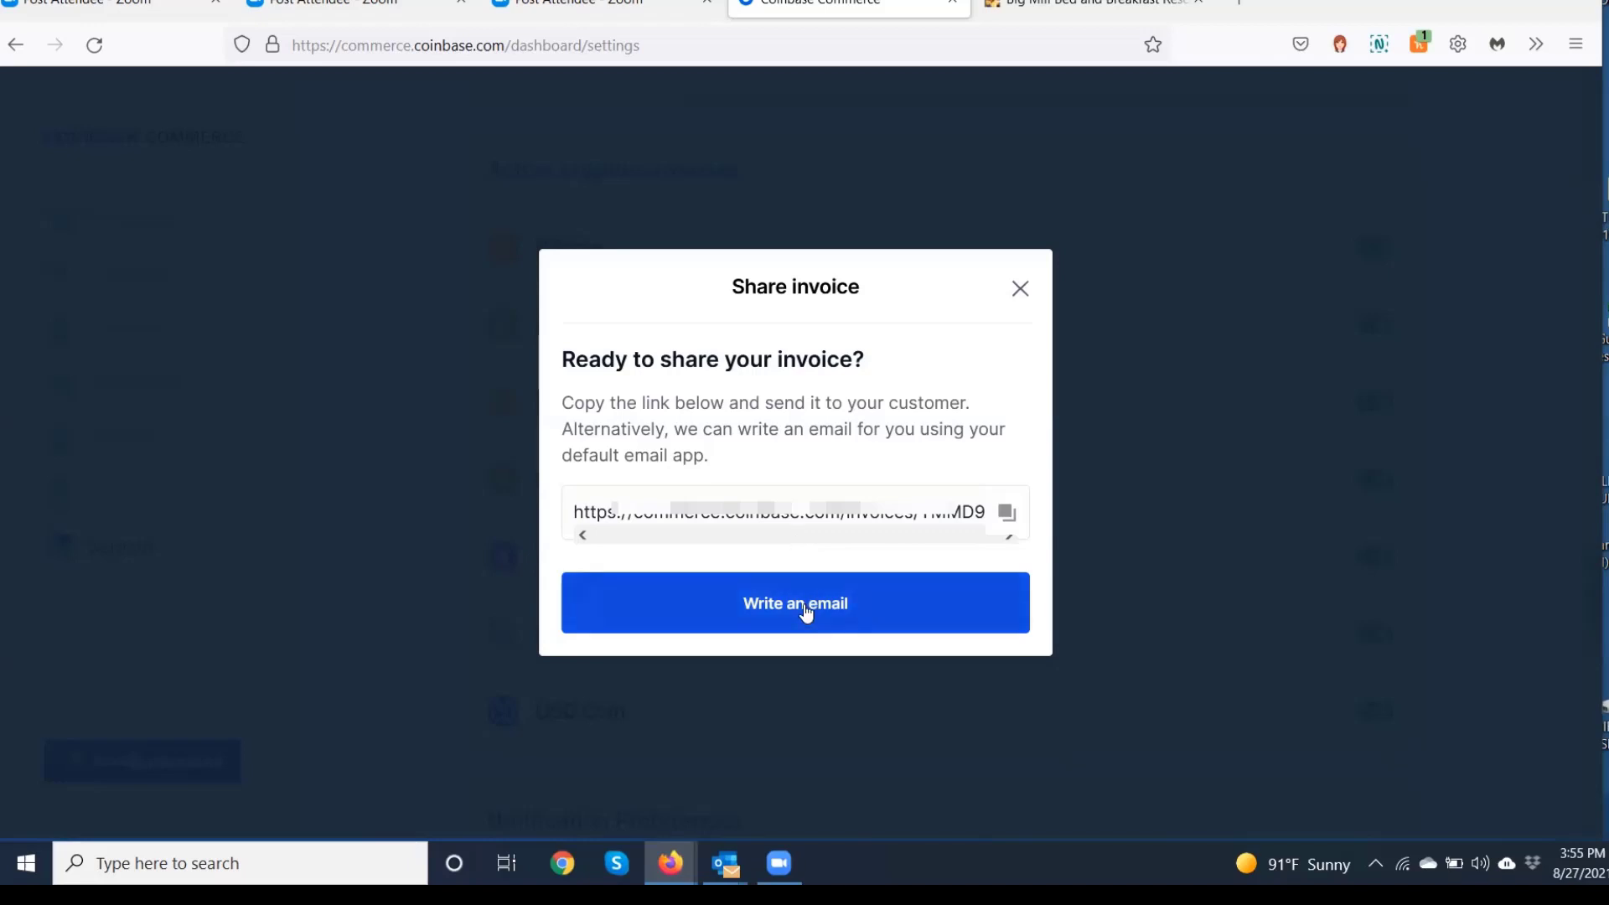
Choose Write an email in the Share invoice dialog.
click(795, 603)
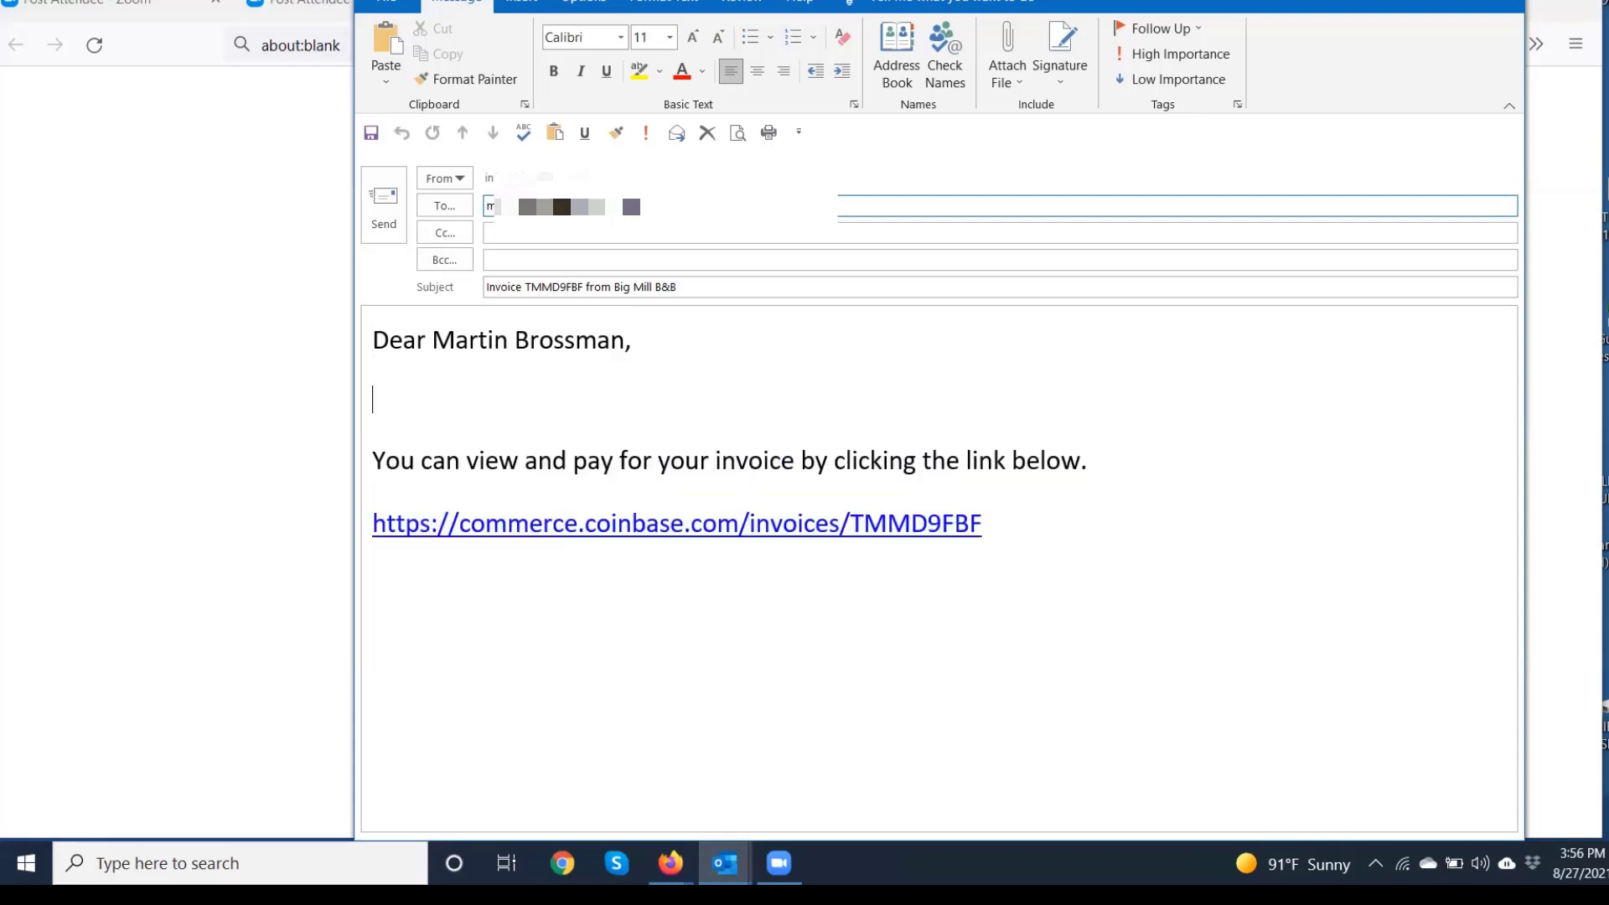
Type 'Than' to begin the thank-you line in the email body.
text(Than)
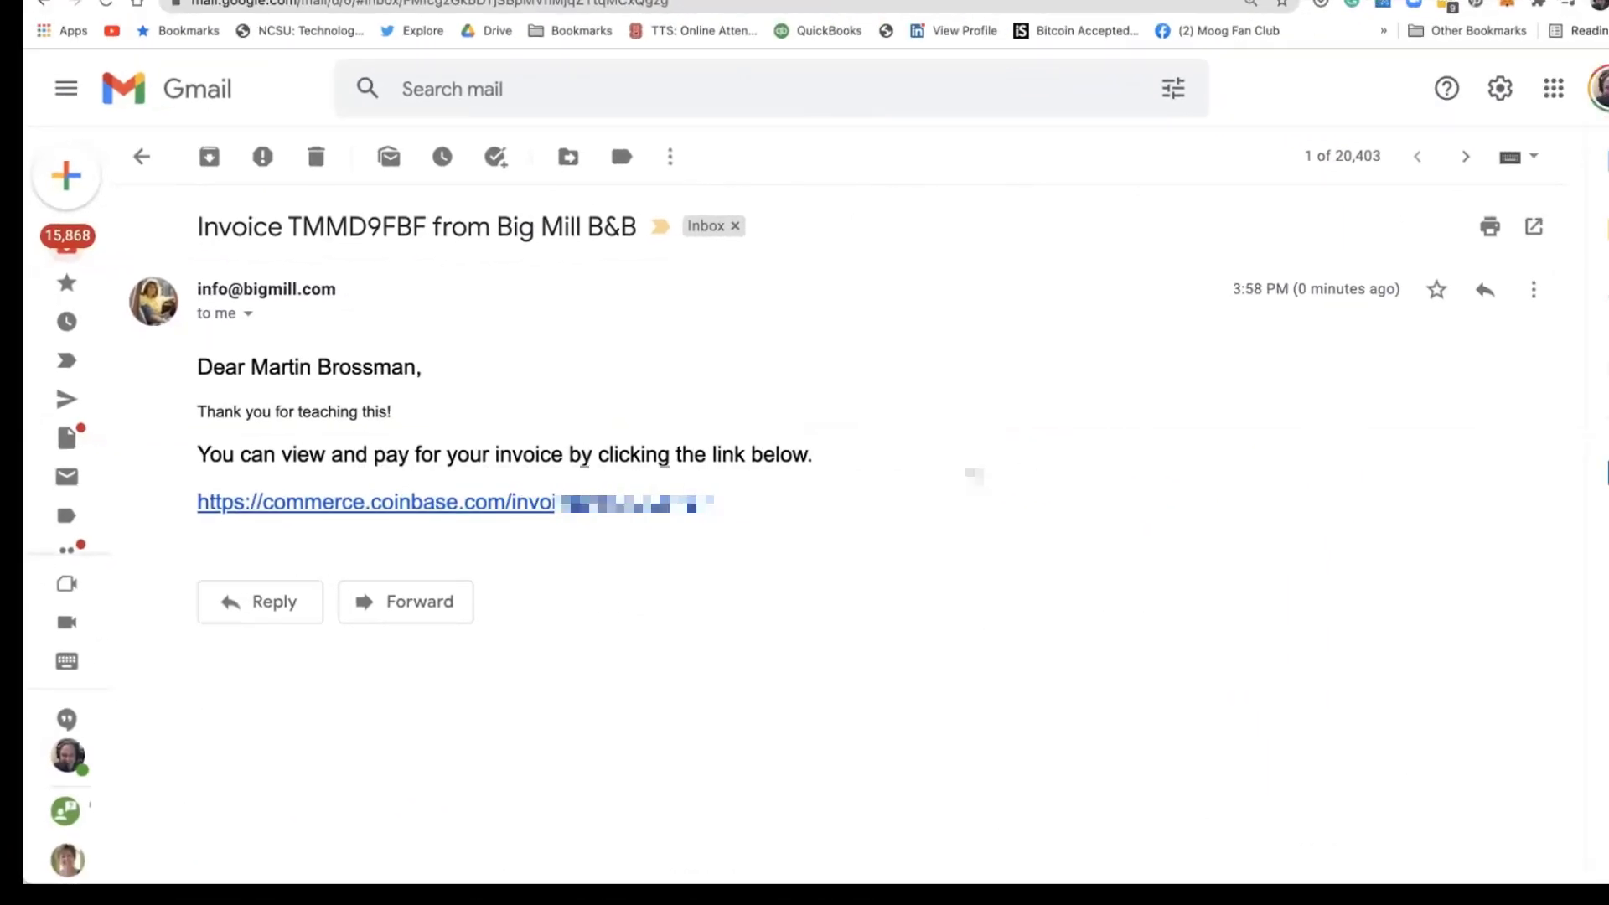
mouse_move(572, 513)
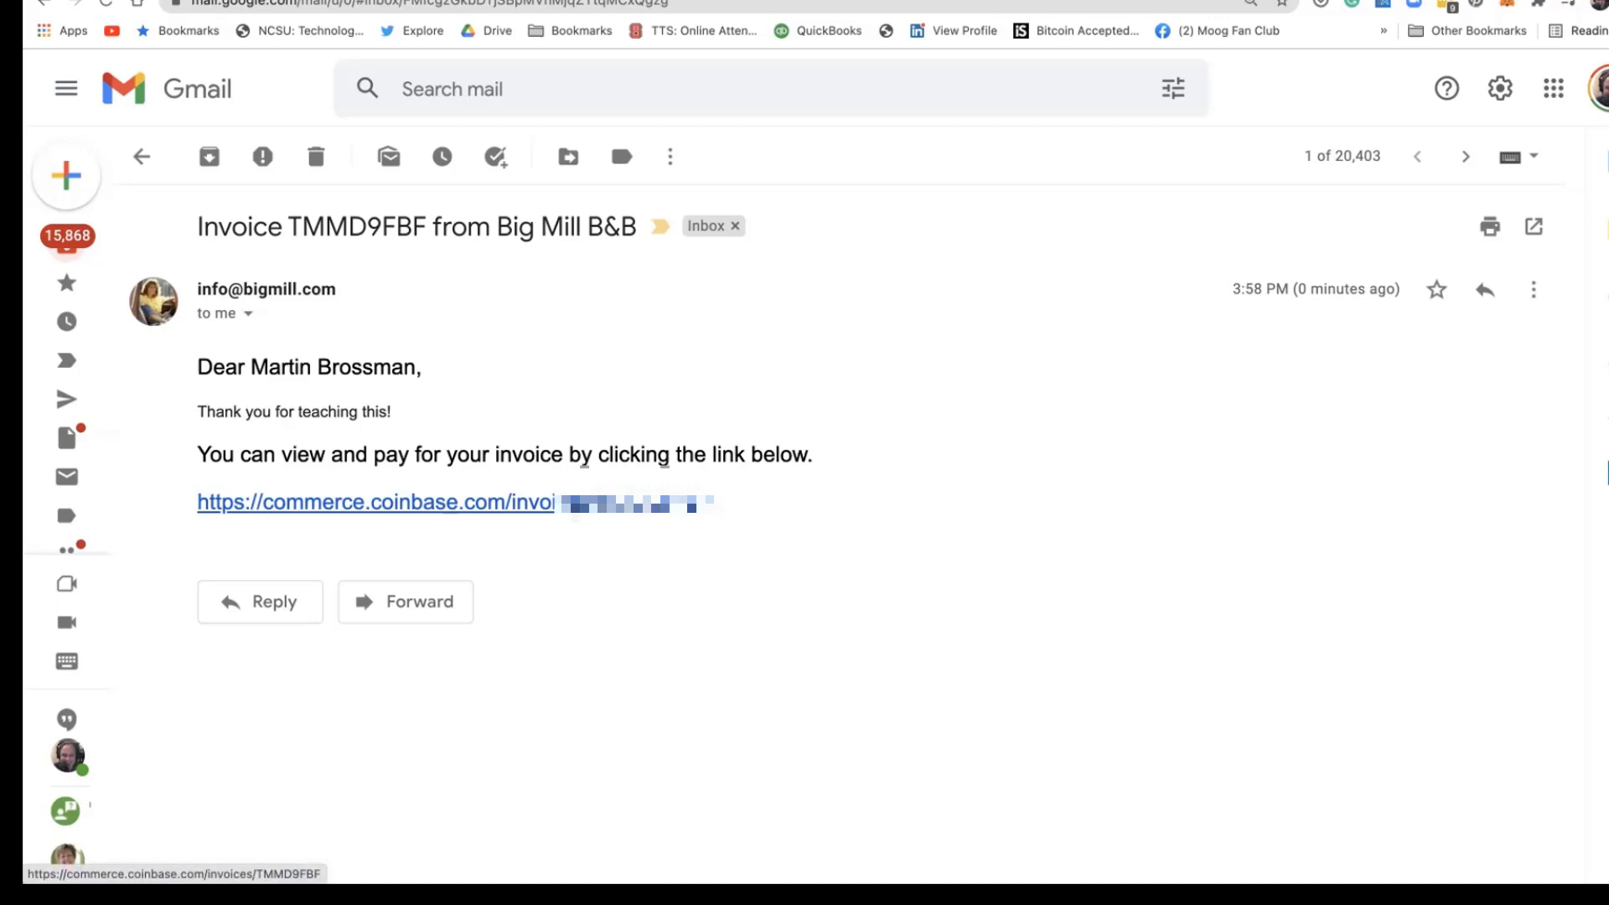
click(374, 502)
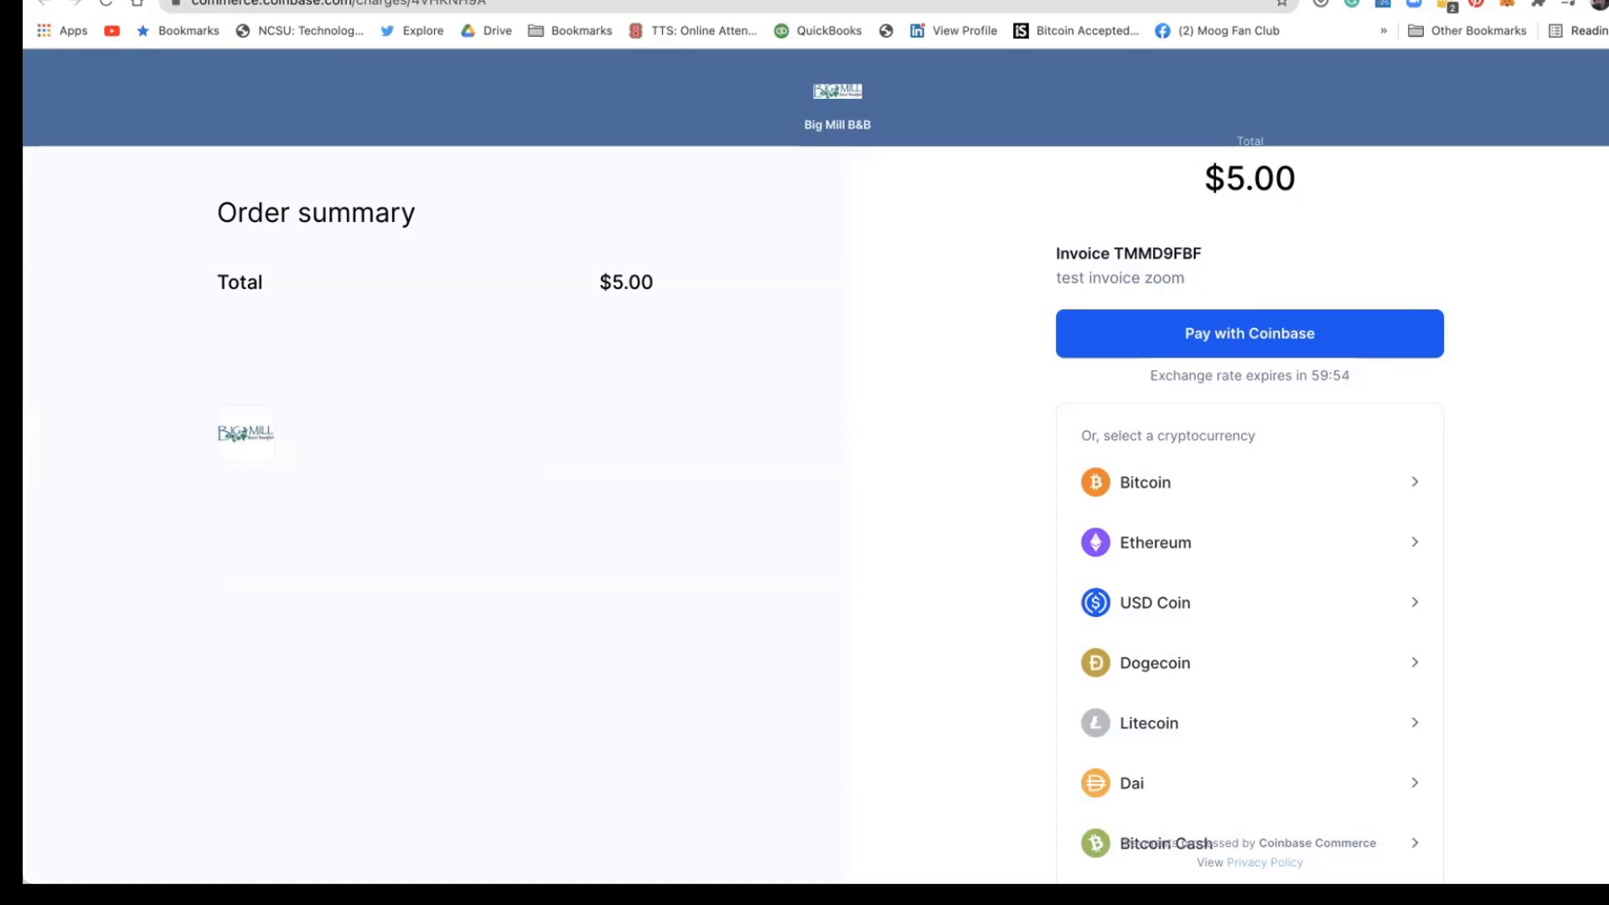
mouse_move(1467, 262)
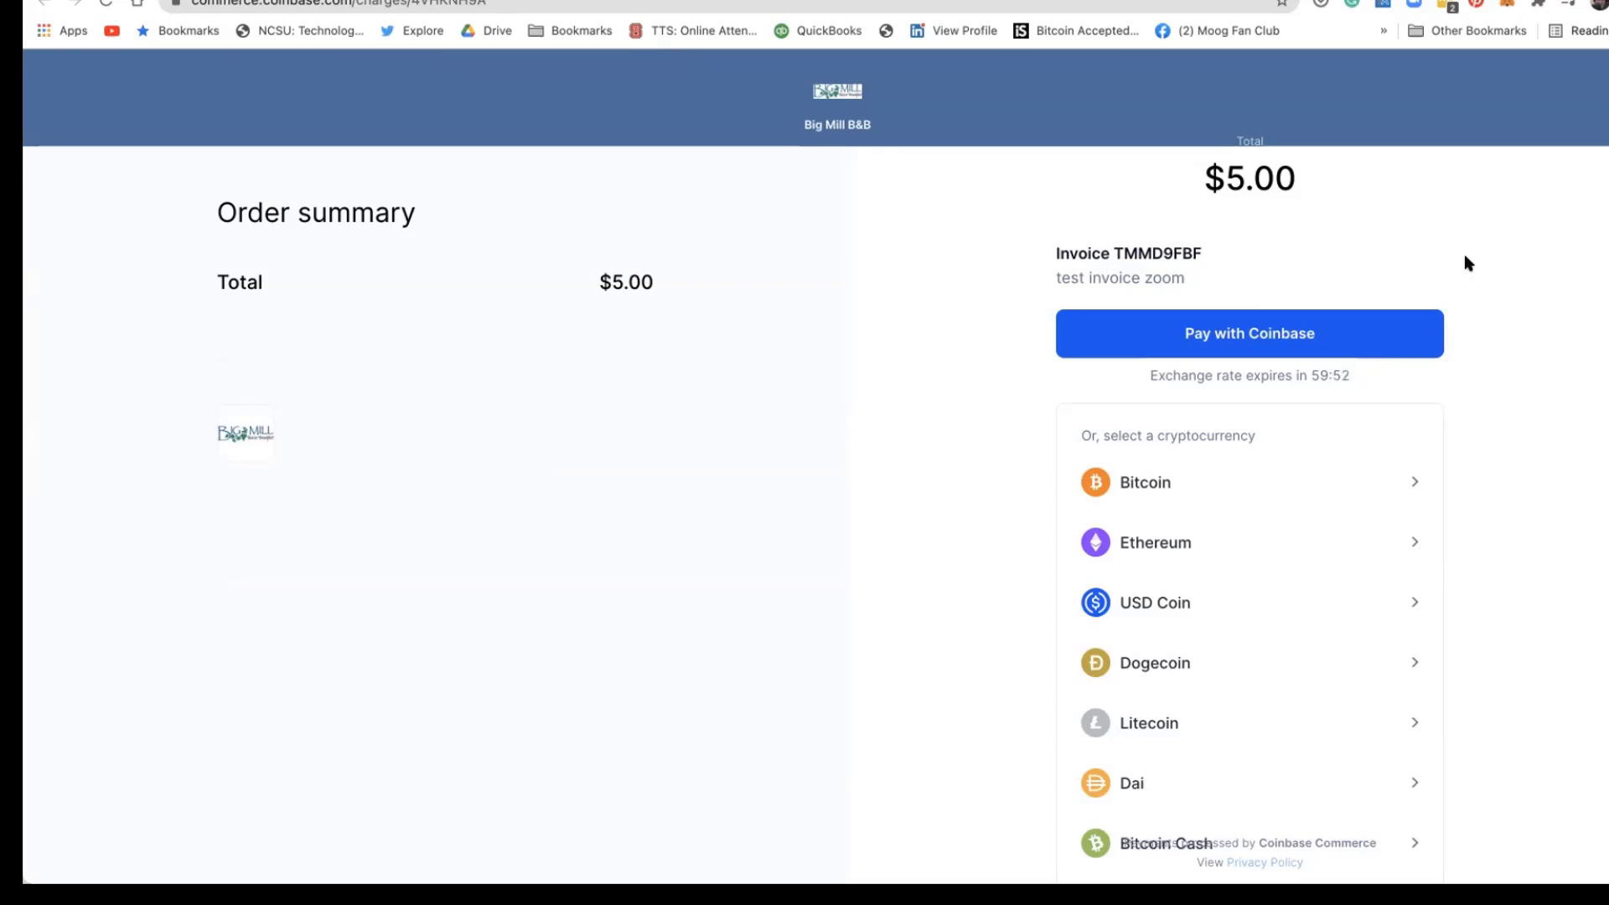
mouse_move(1487, 283)
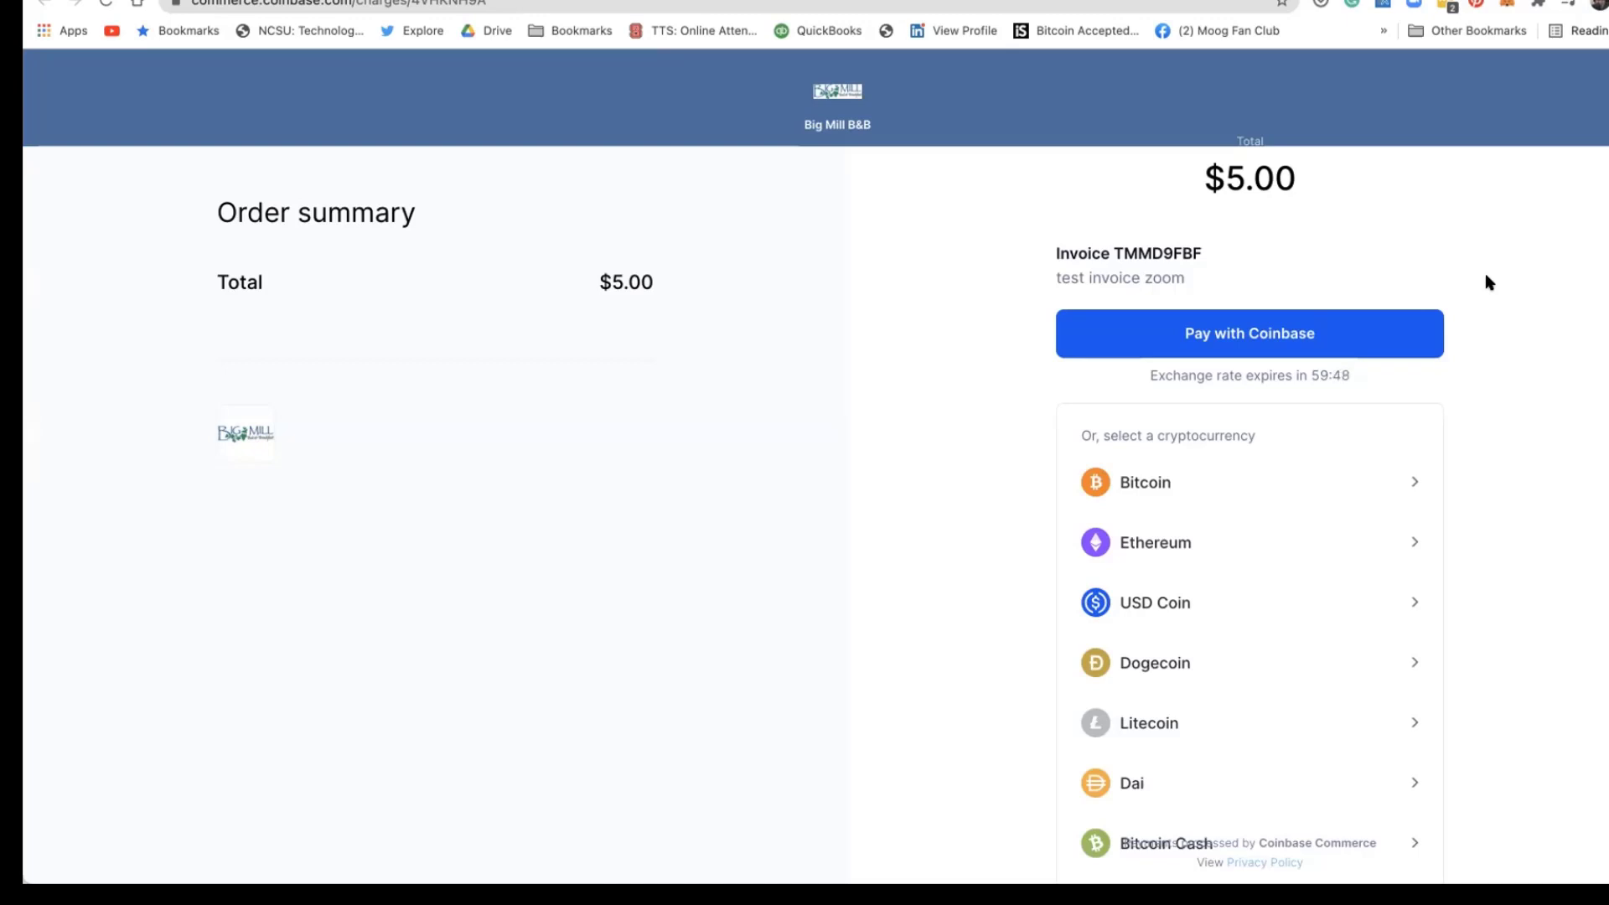
mouse_move(722, 359)
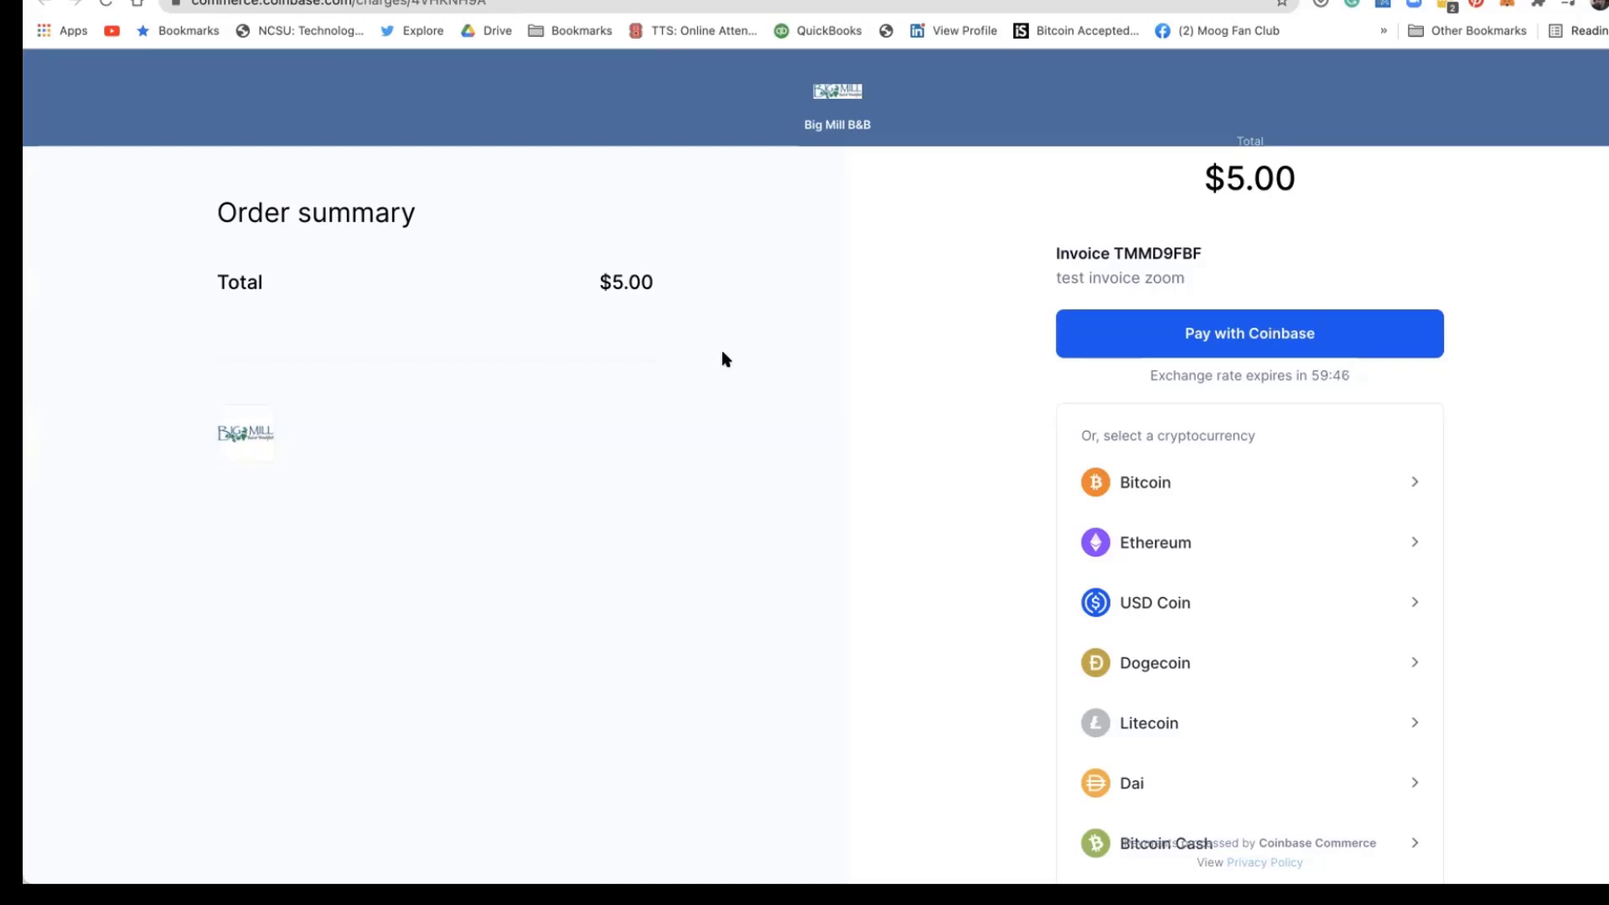
mouse_move(728, 279)
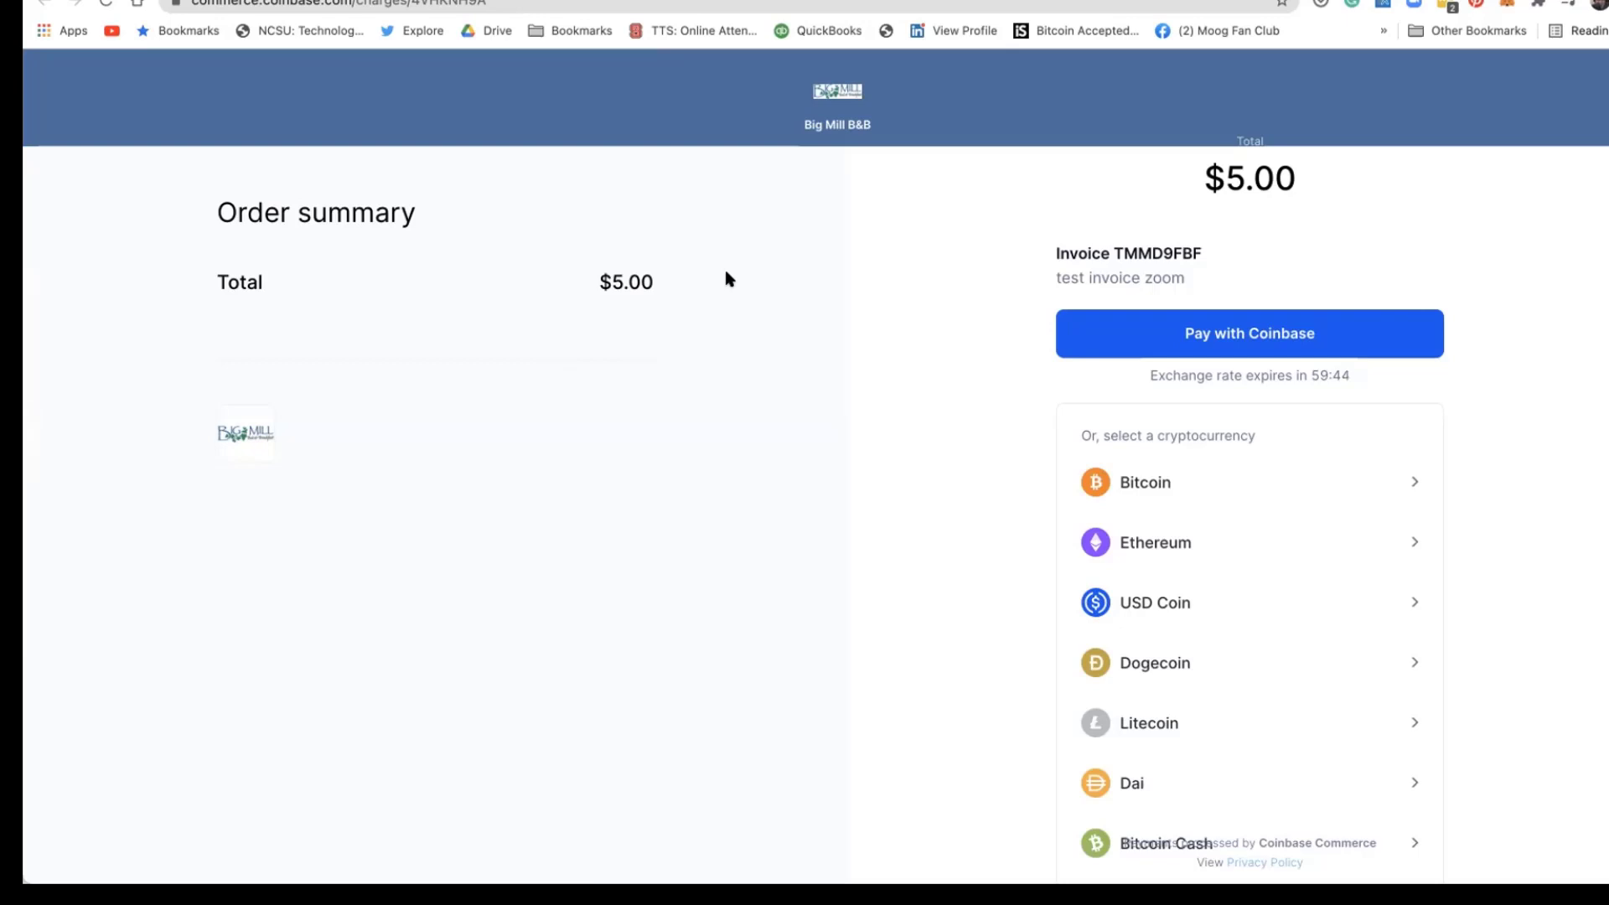
mouse_move(854, 580)
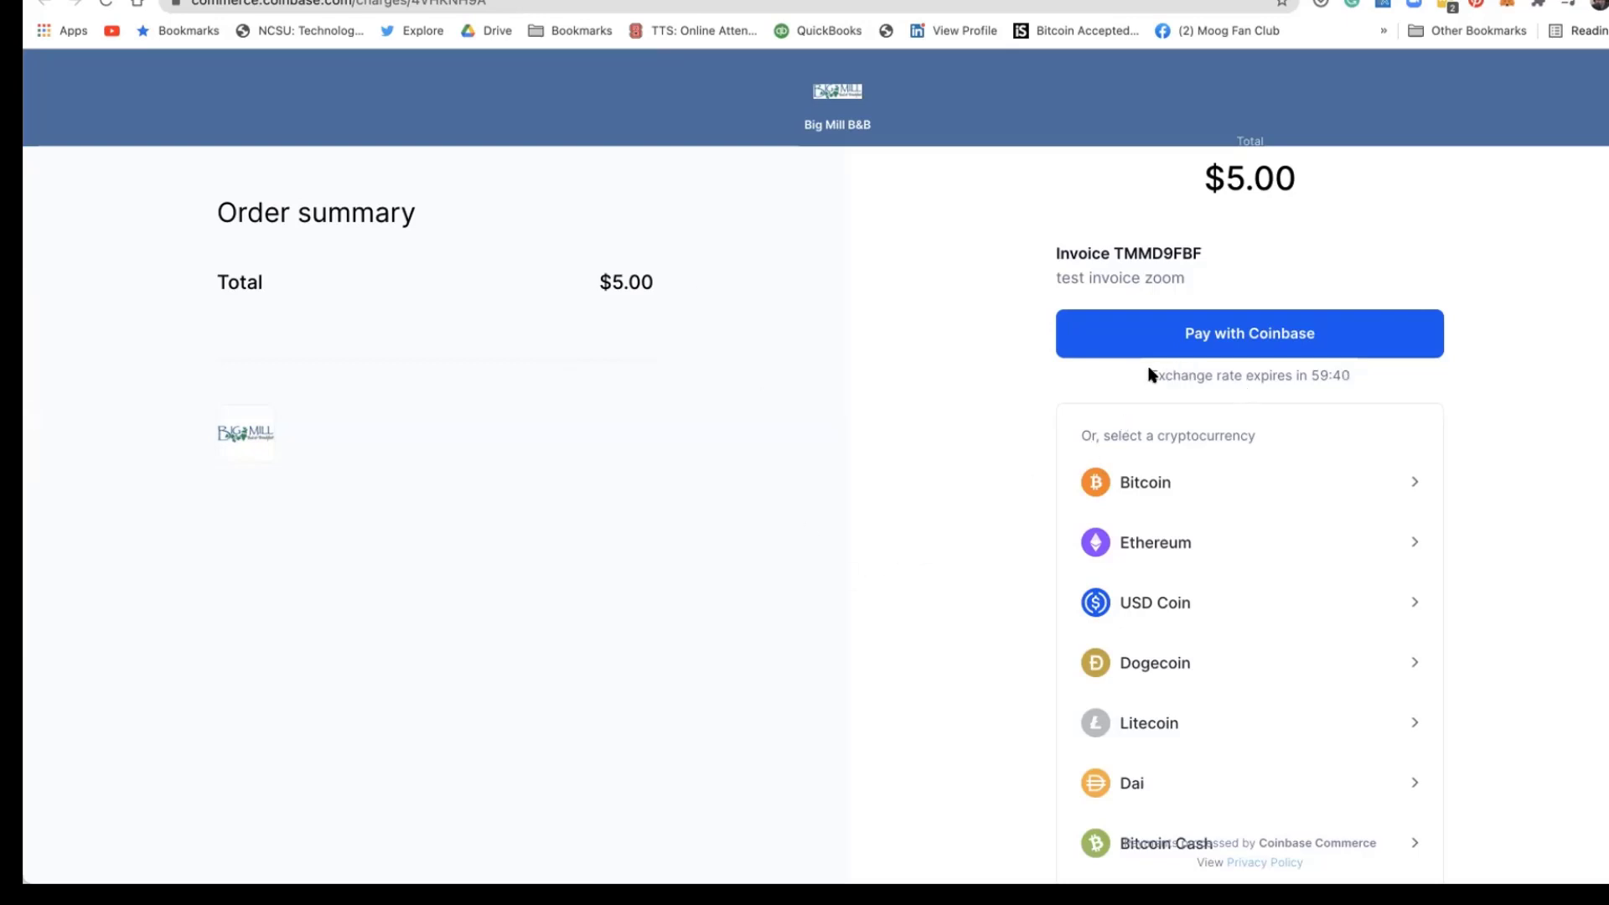
mouse_move(1387, 515)
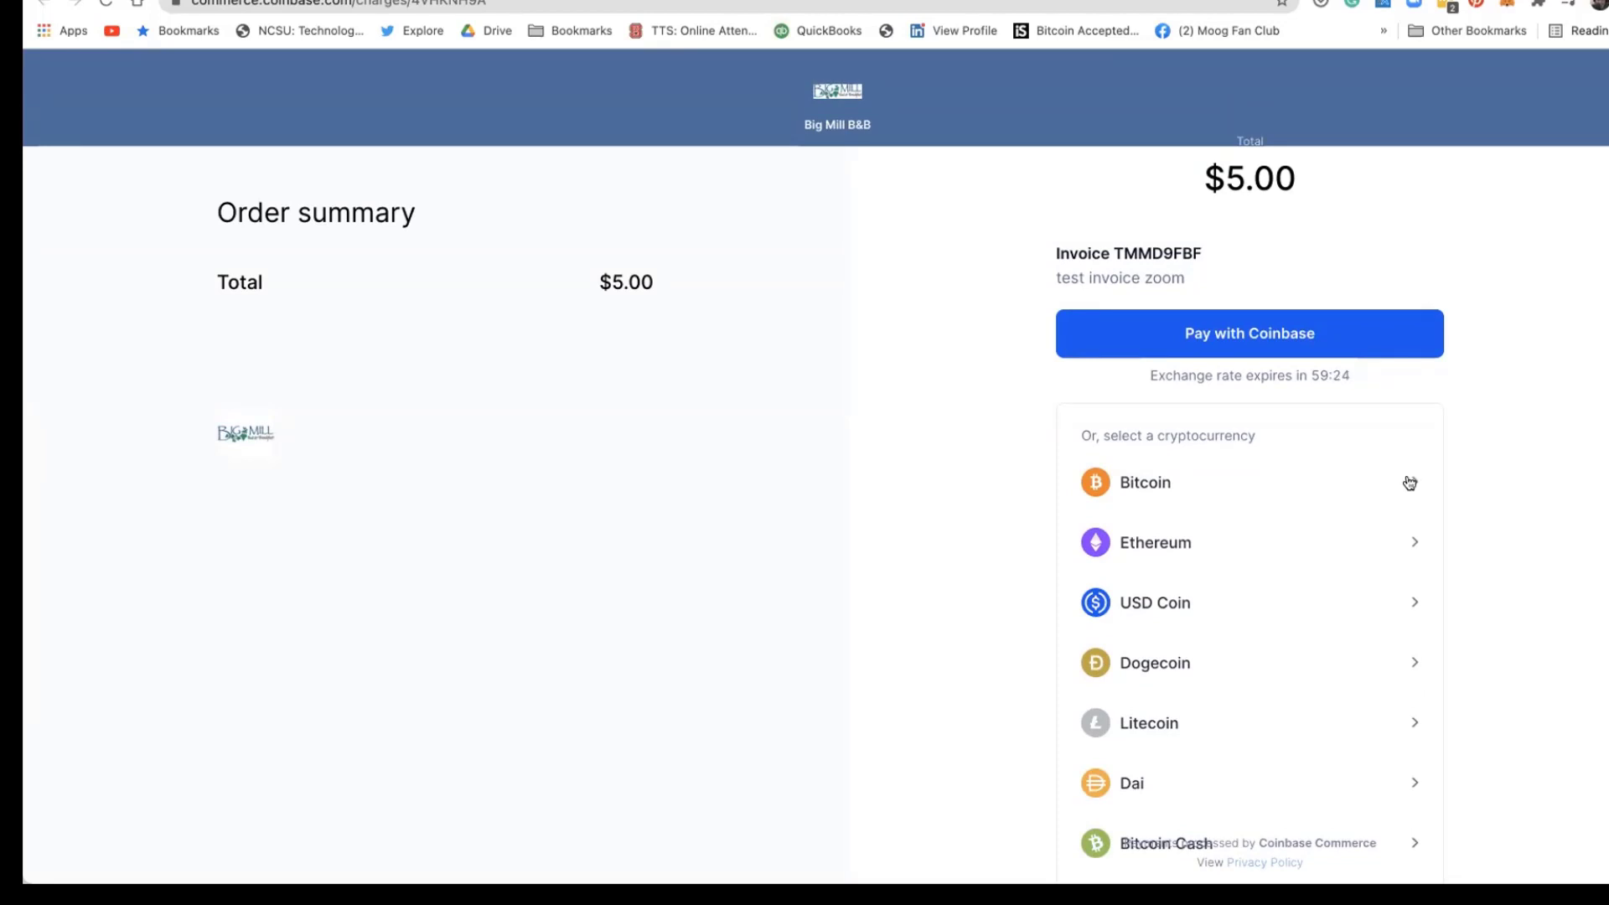
Select Bitcoin as the cryptocurrency on the invoice checkout page.
click(1144, 483)
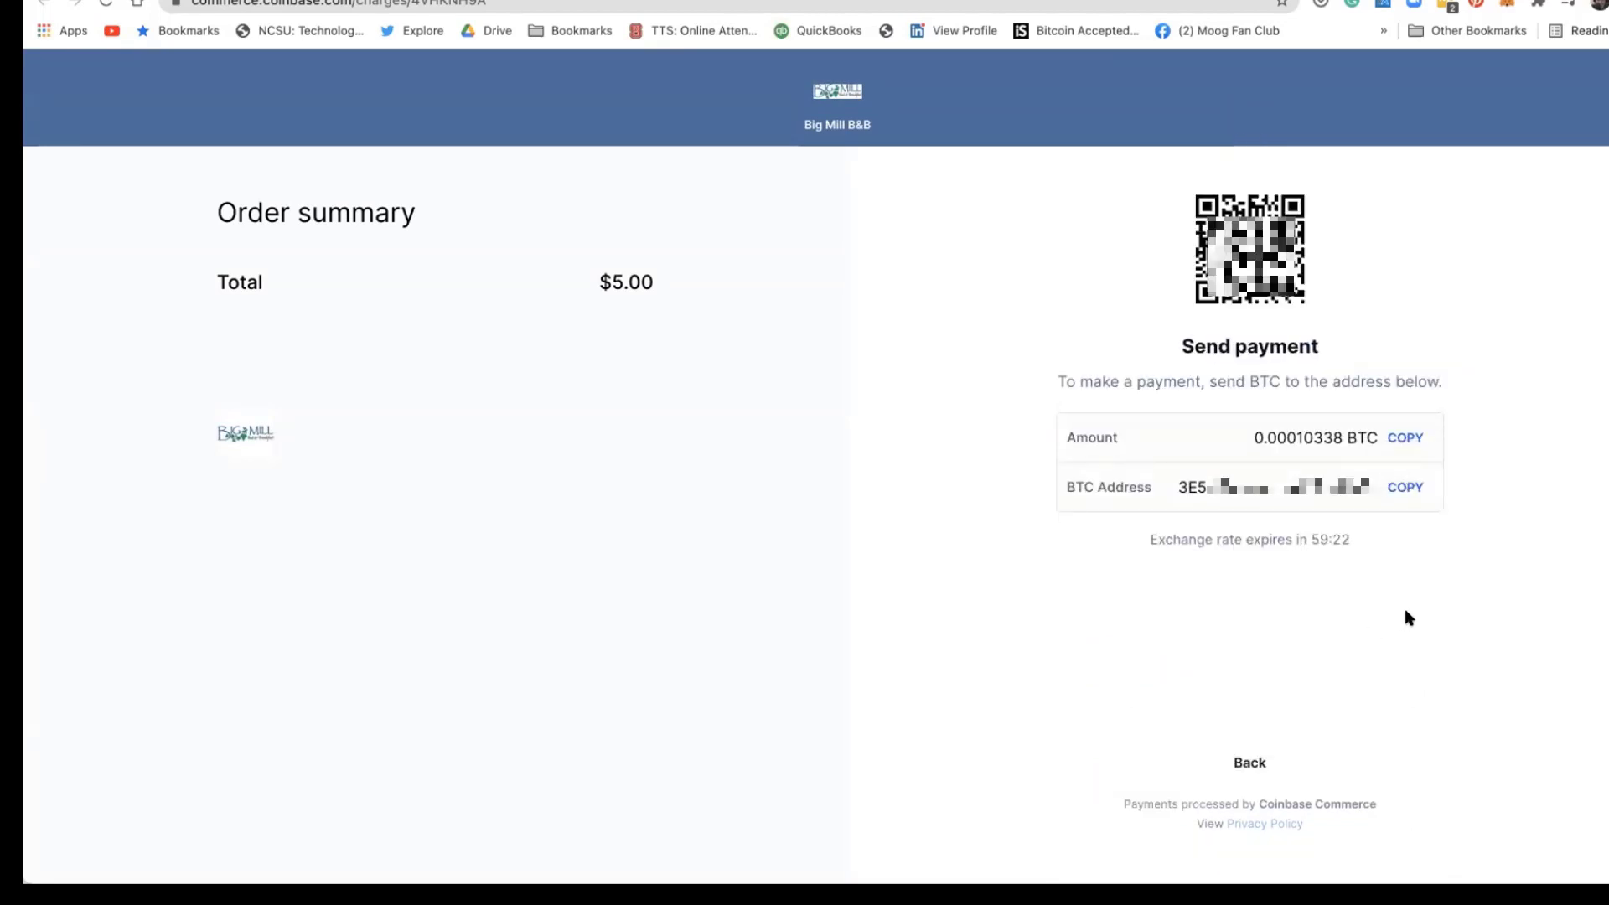
mouse_move(1153, 495)
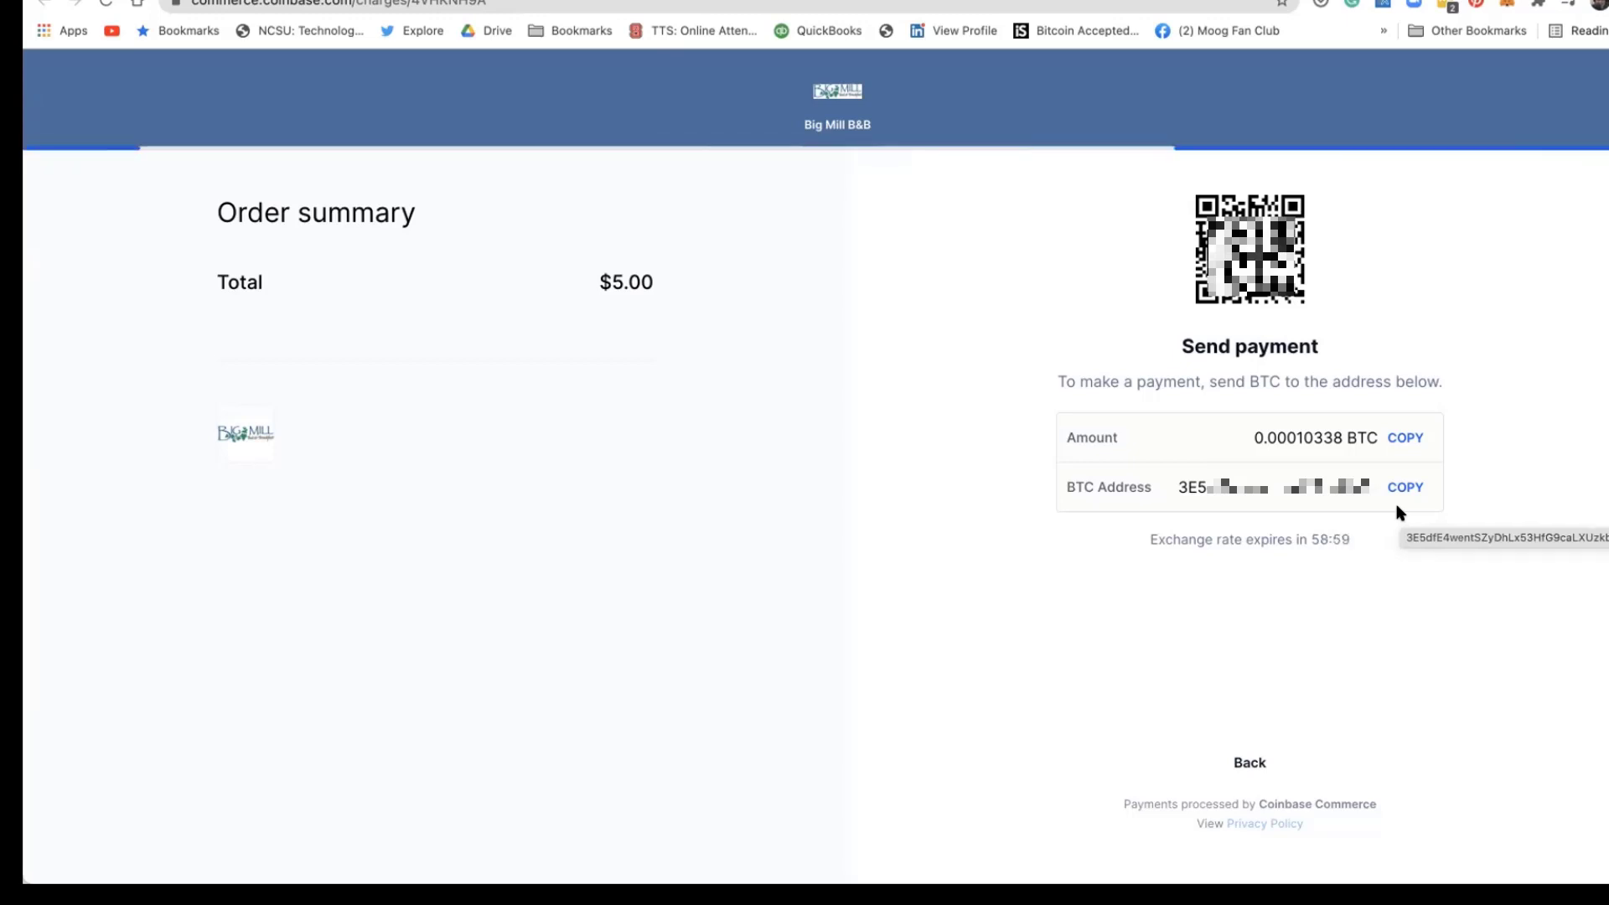
mouse_move(1302, 538)
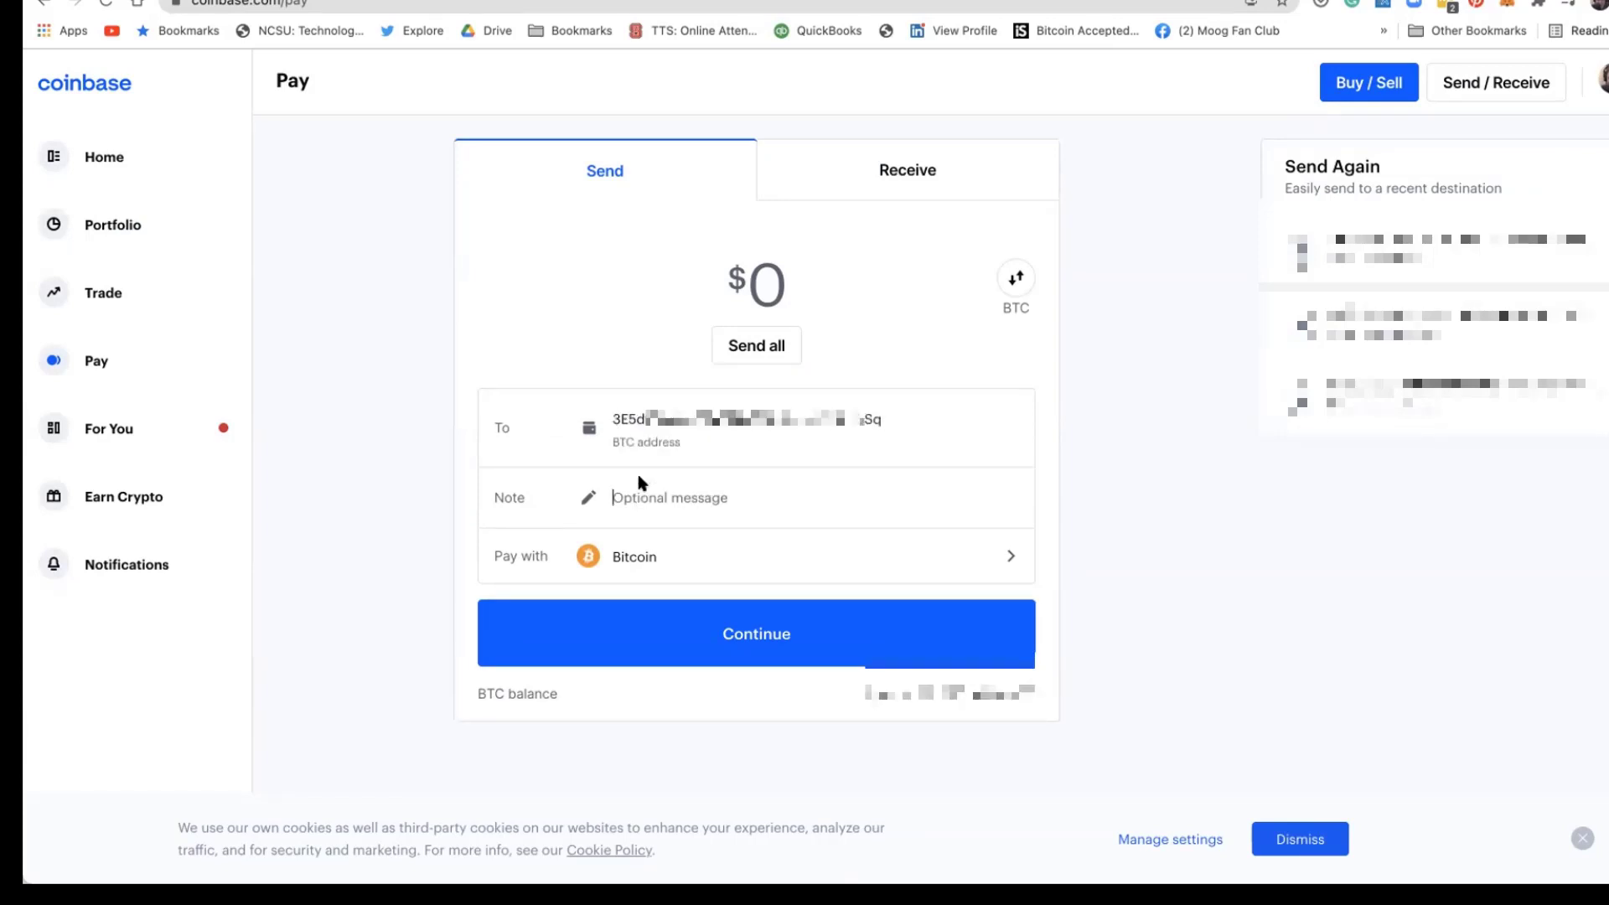
Add the note 'For the test.' to the Bitcoin send form.
text(For the)
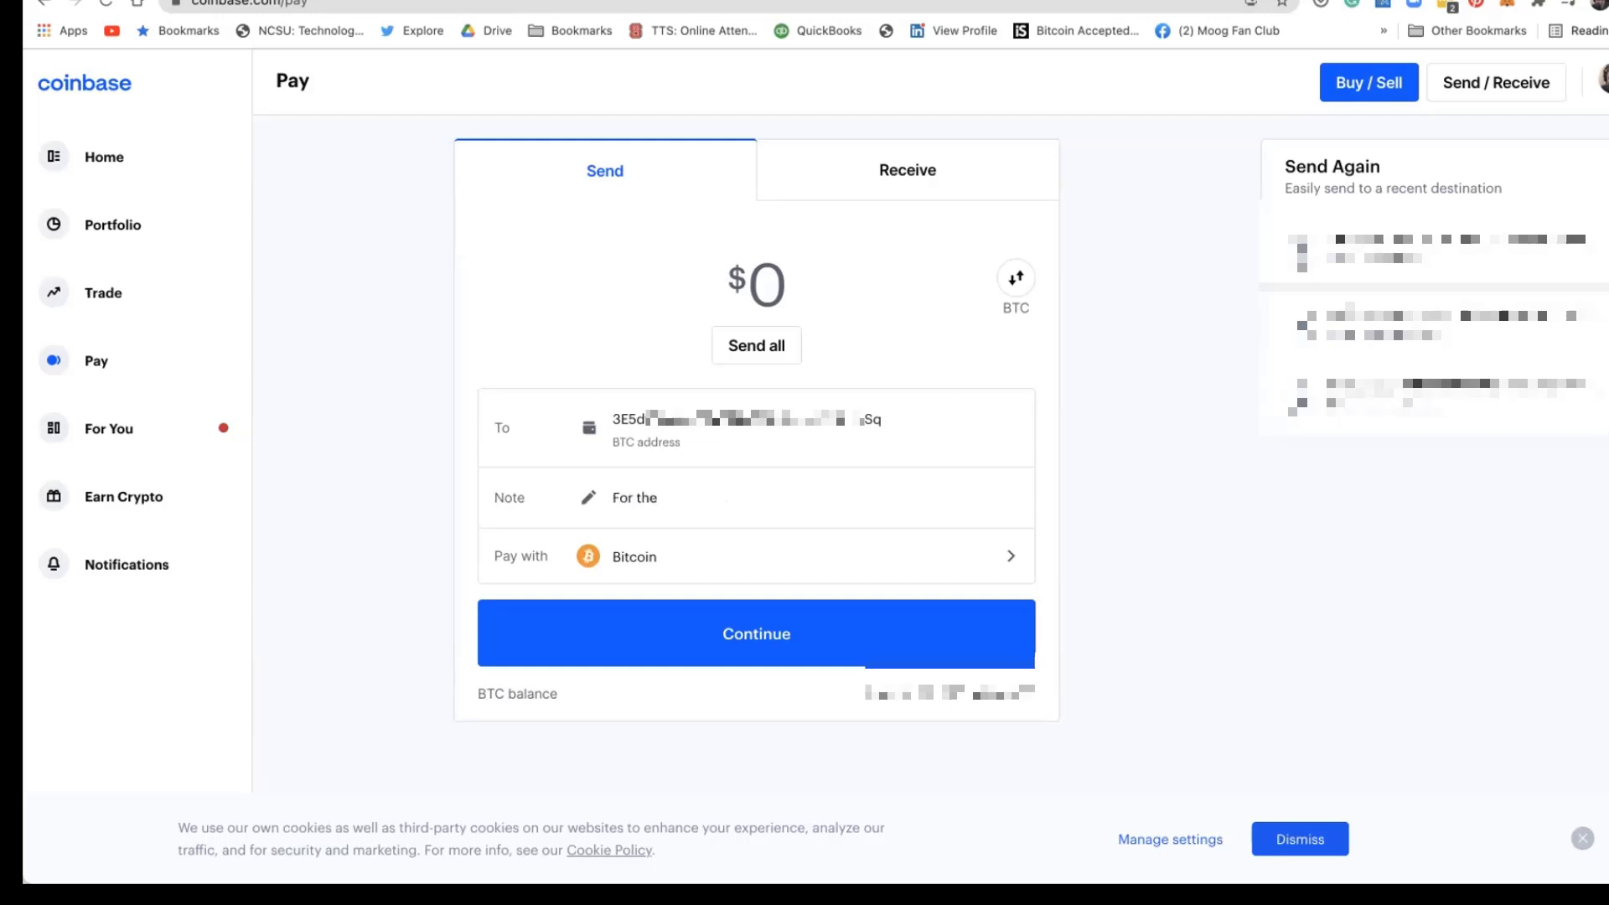
text(test.)
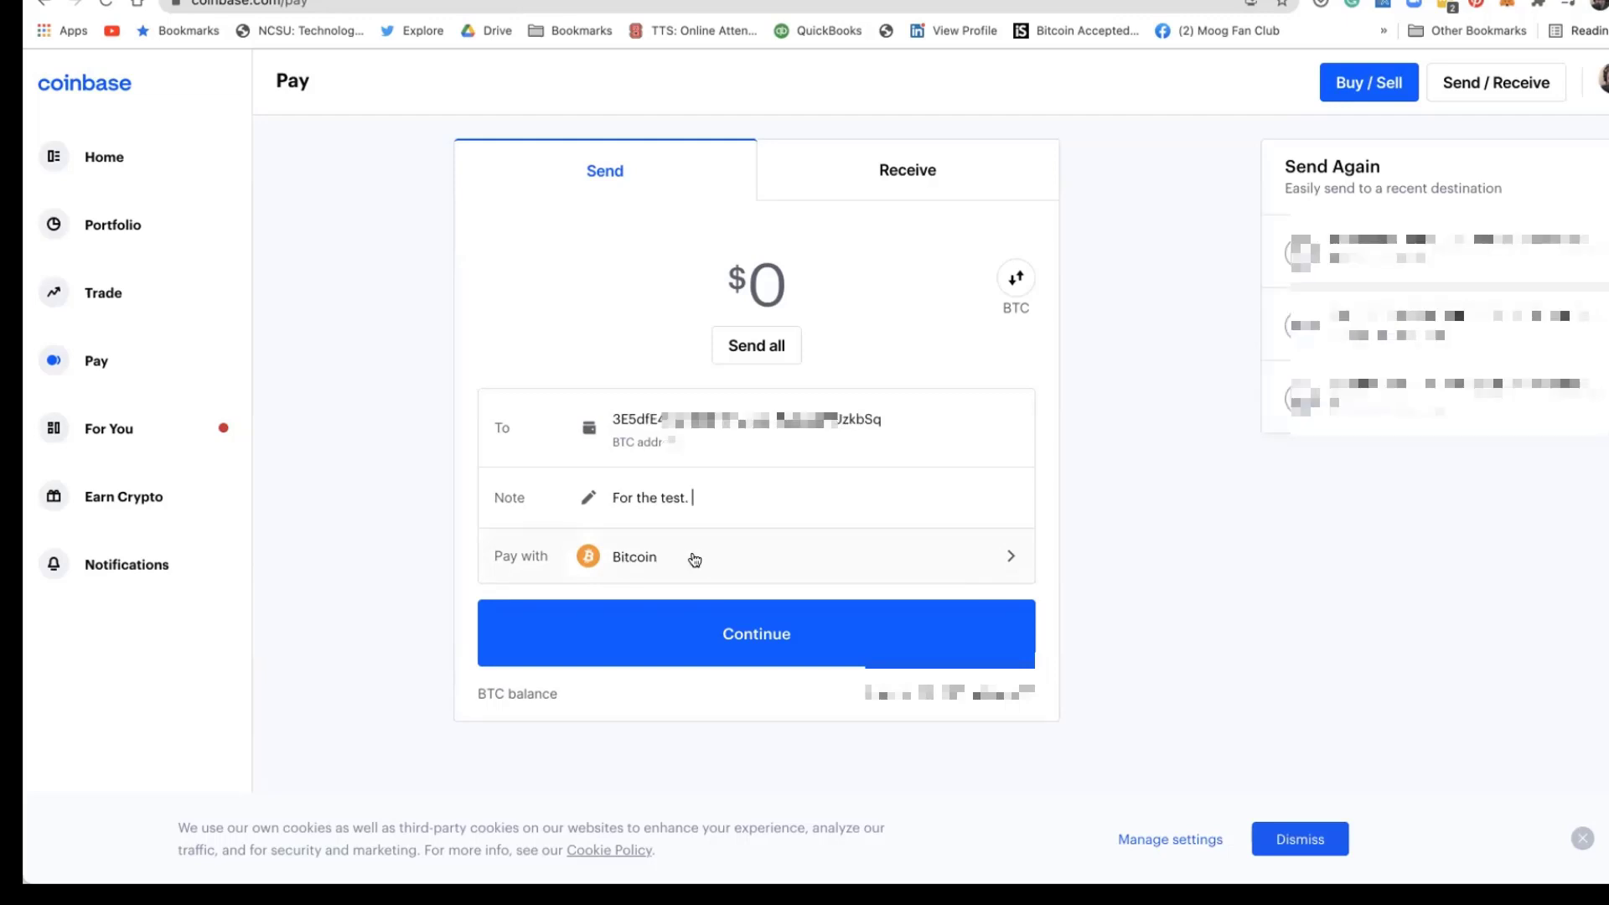
mouse_move(735, 544)
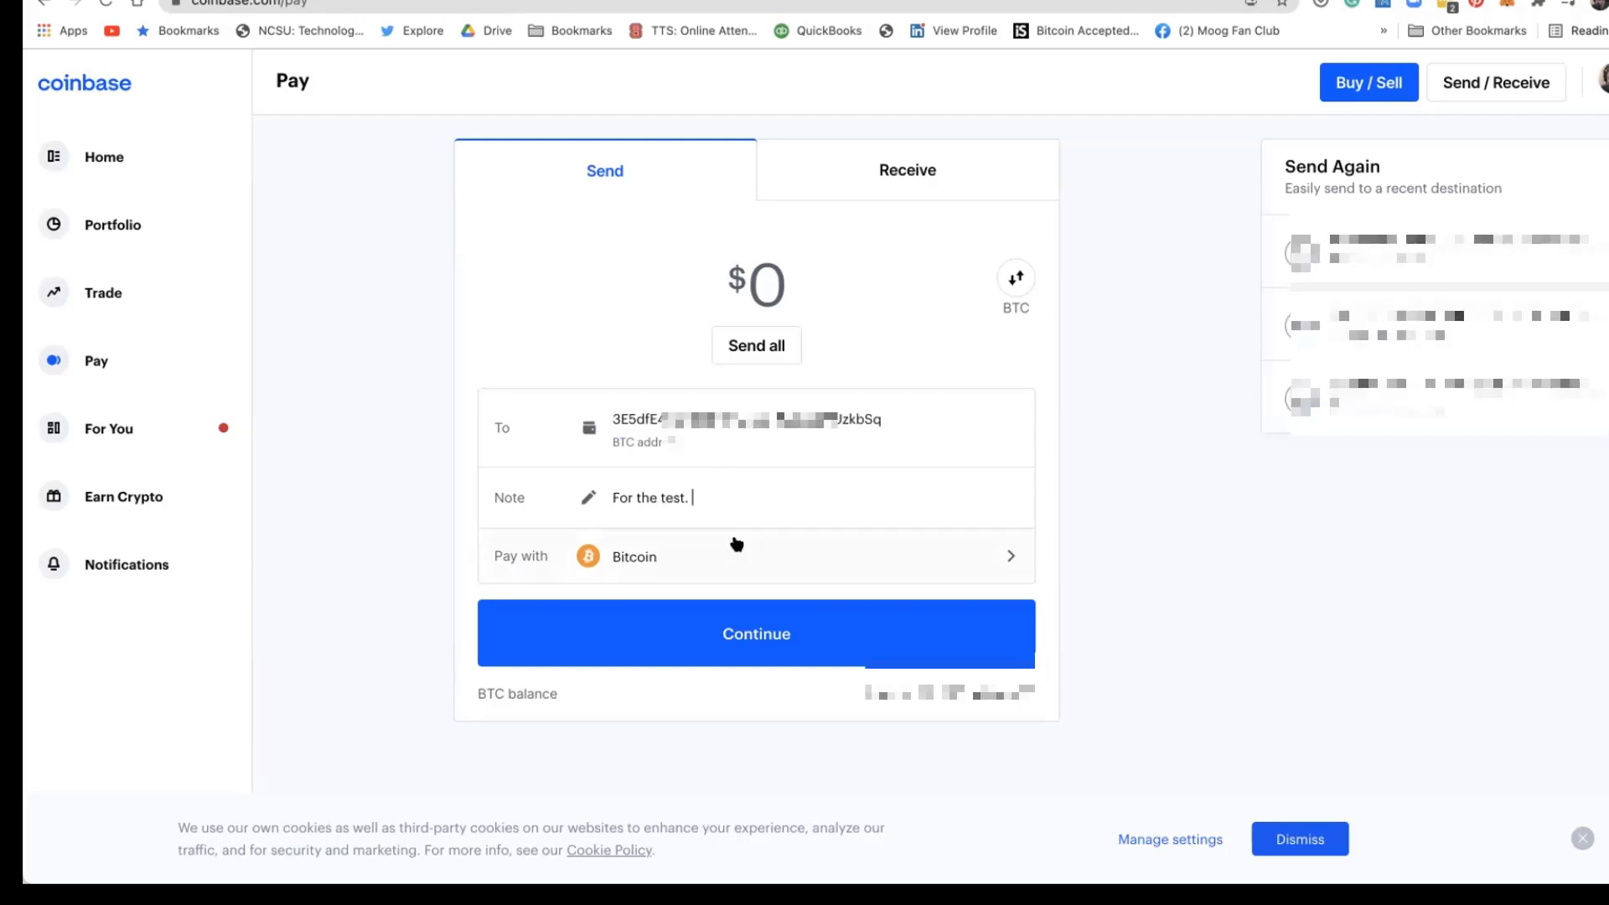
mouse_move(736, 555)
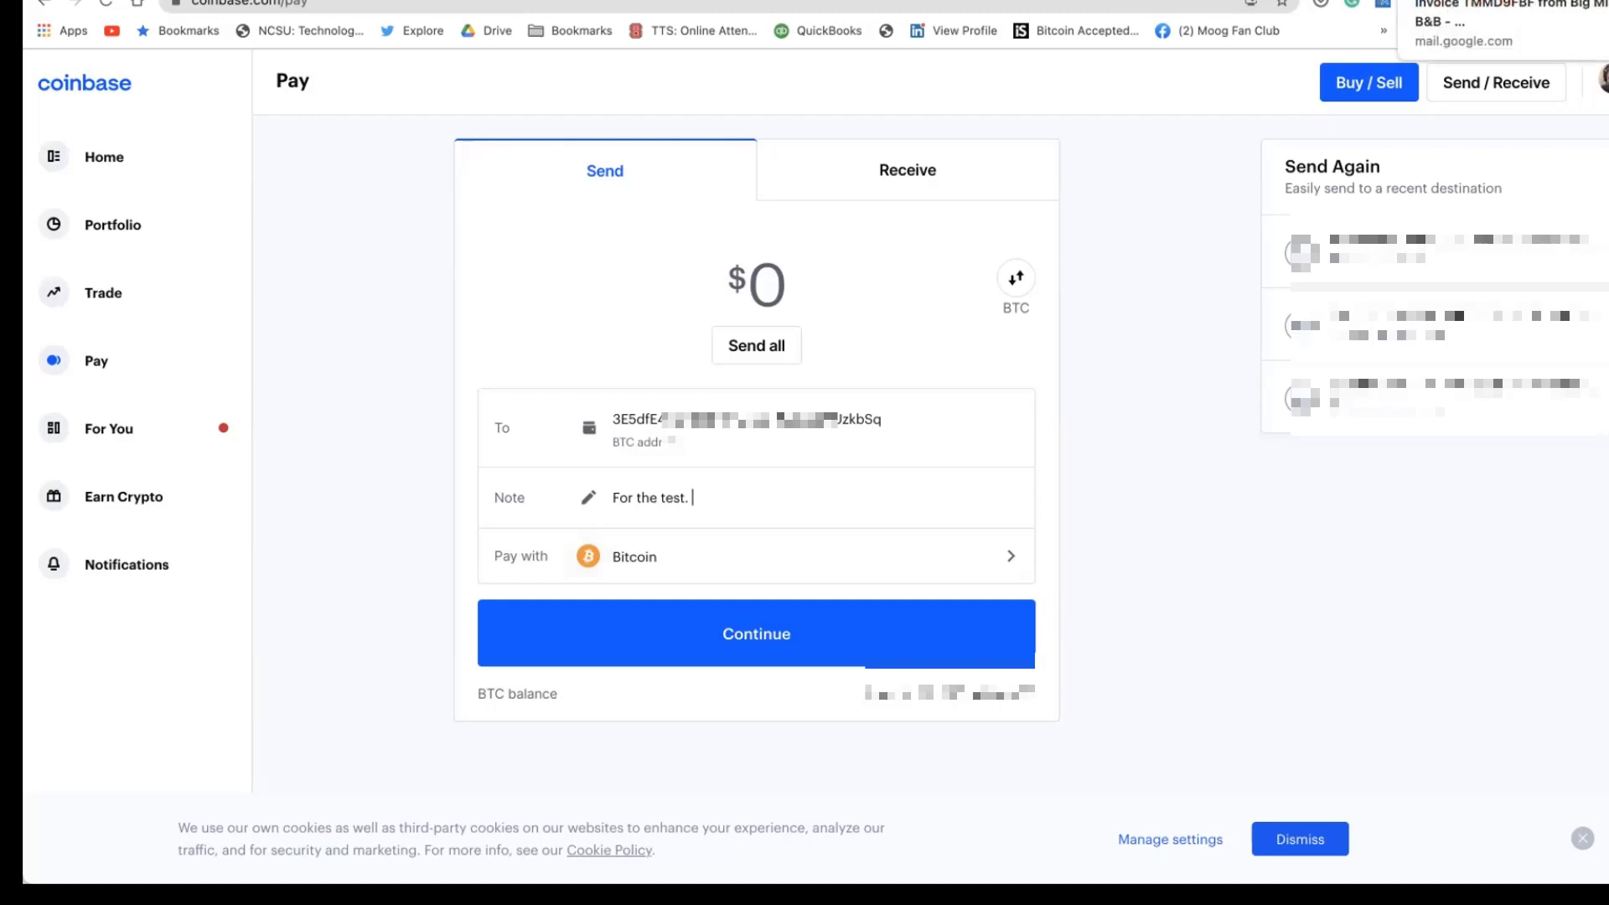
Review the $4.99 BTC send ($5.13 total) and confirm Send now.
click(755, 633)
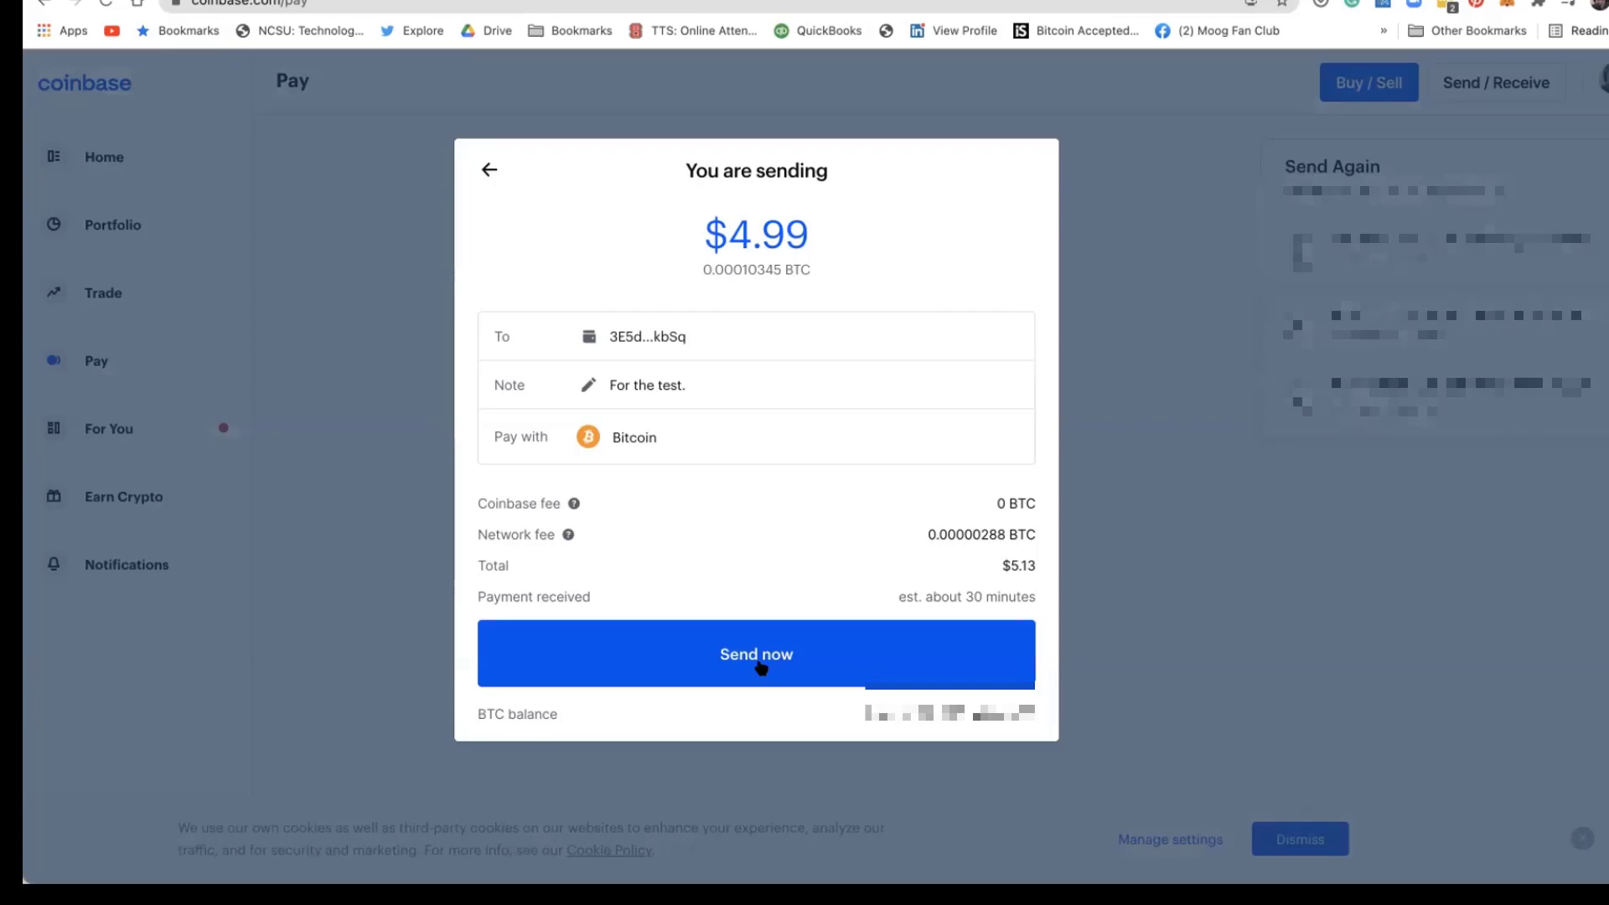
mouse_move(981, 571)
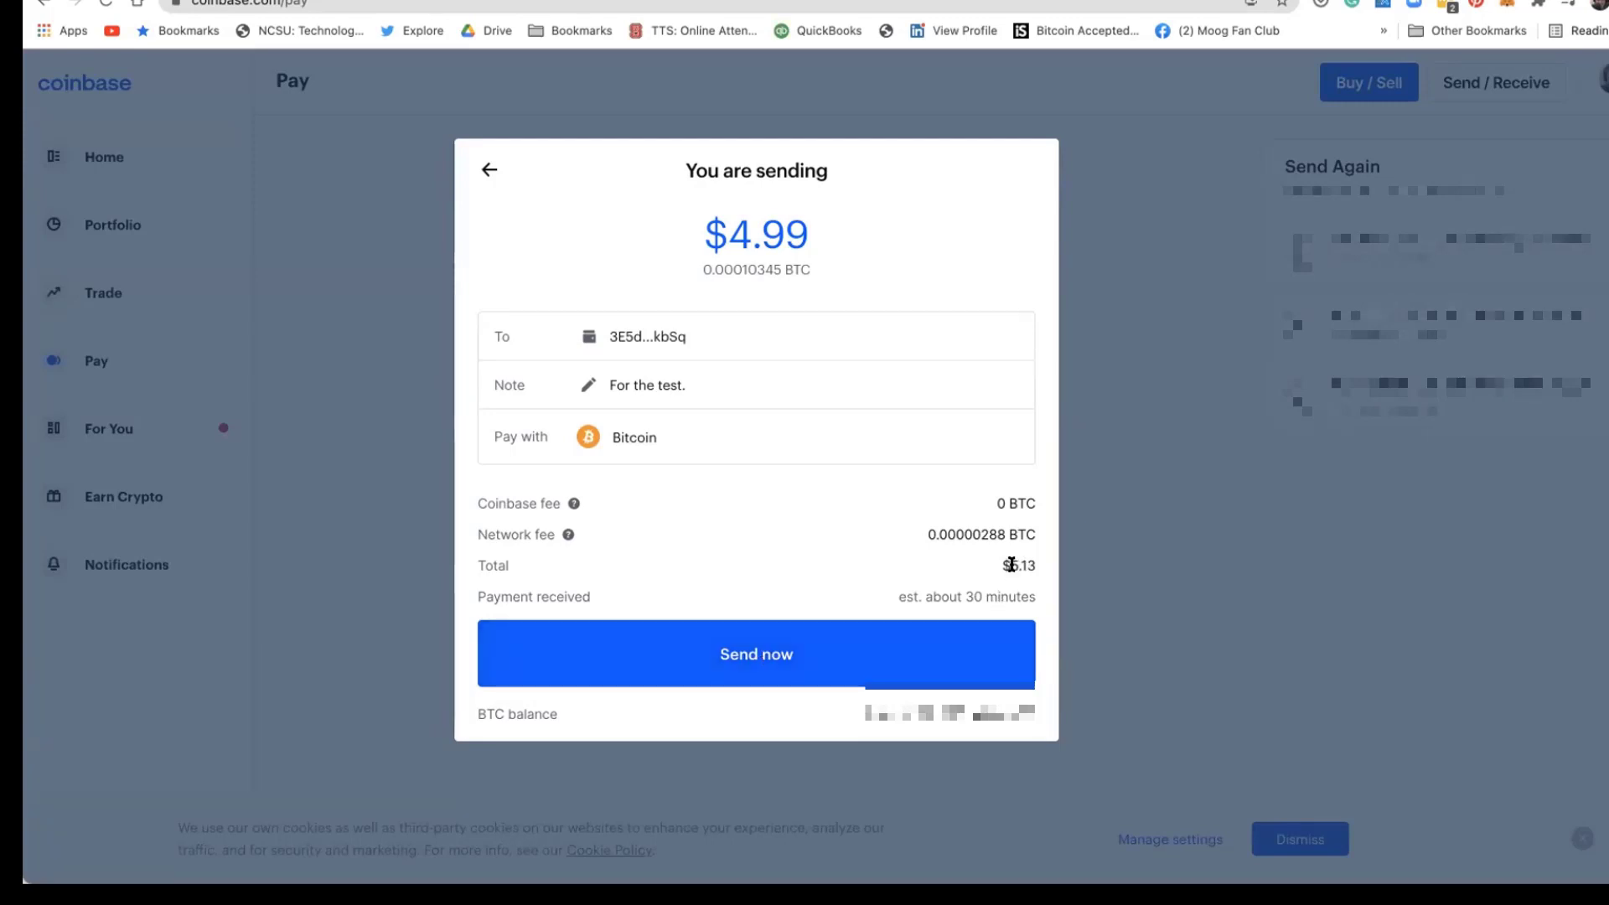
mouse_move(1021, 563)
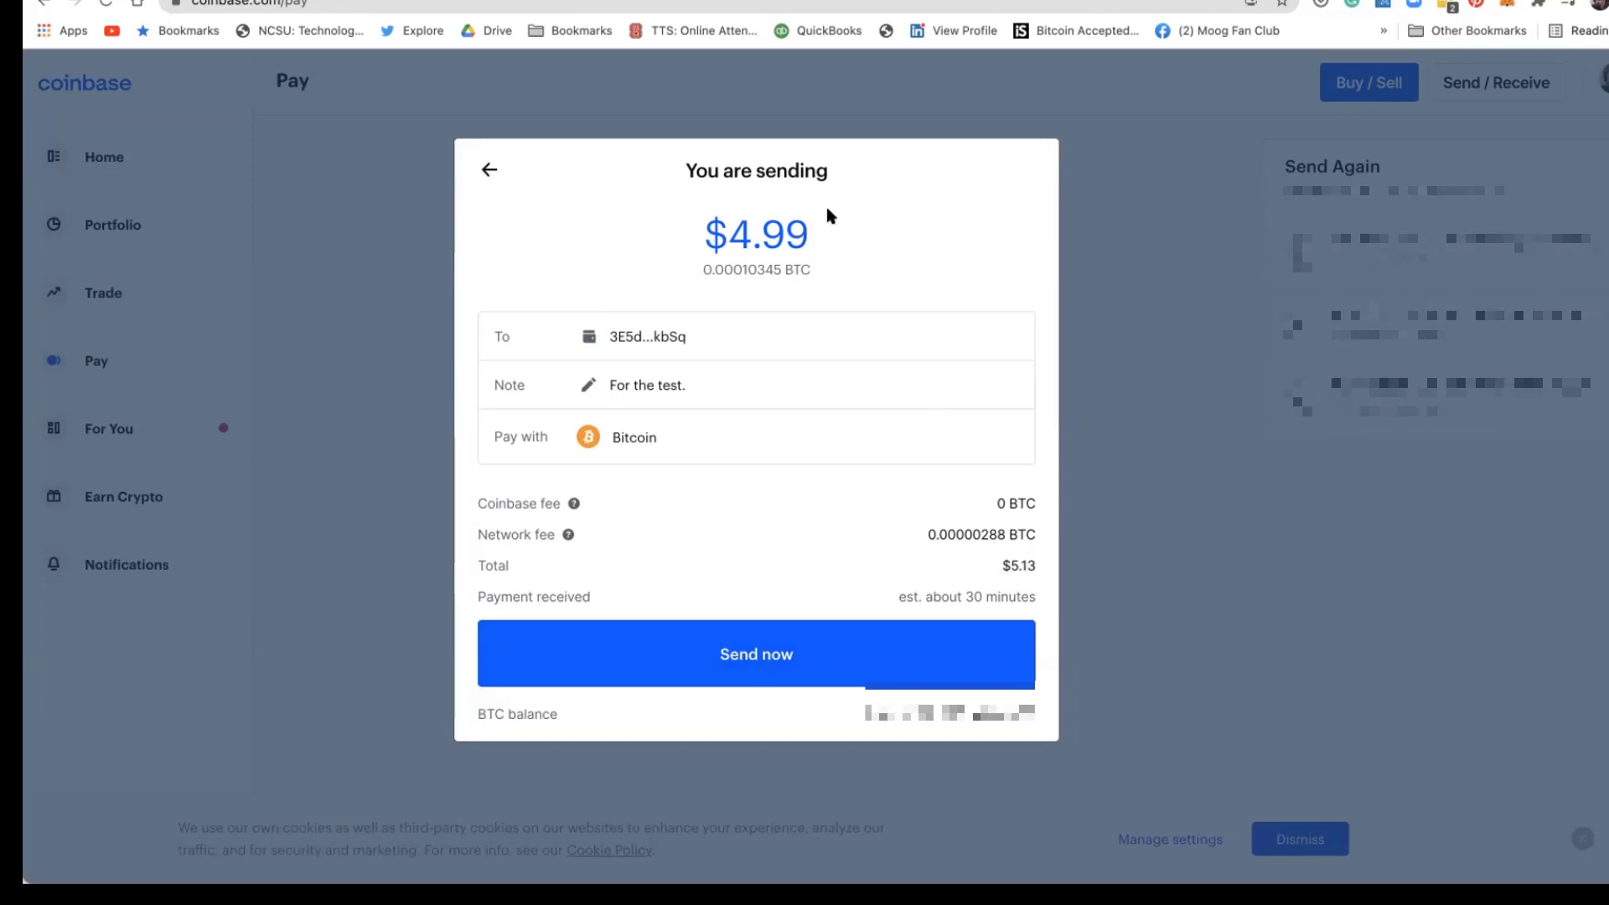
mouse_move(814, 234)
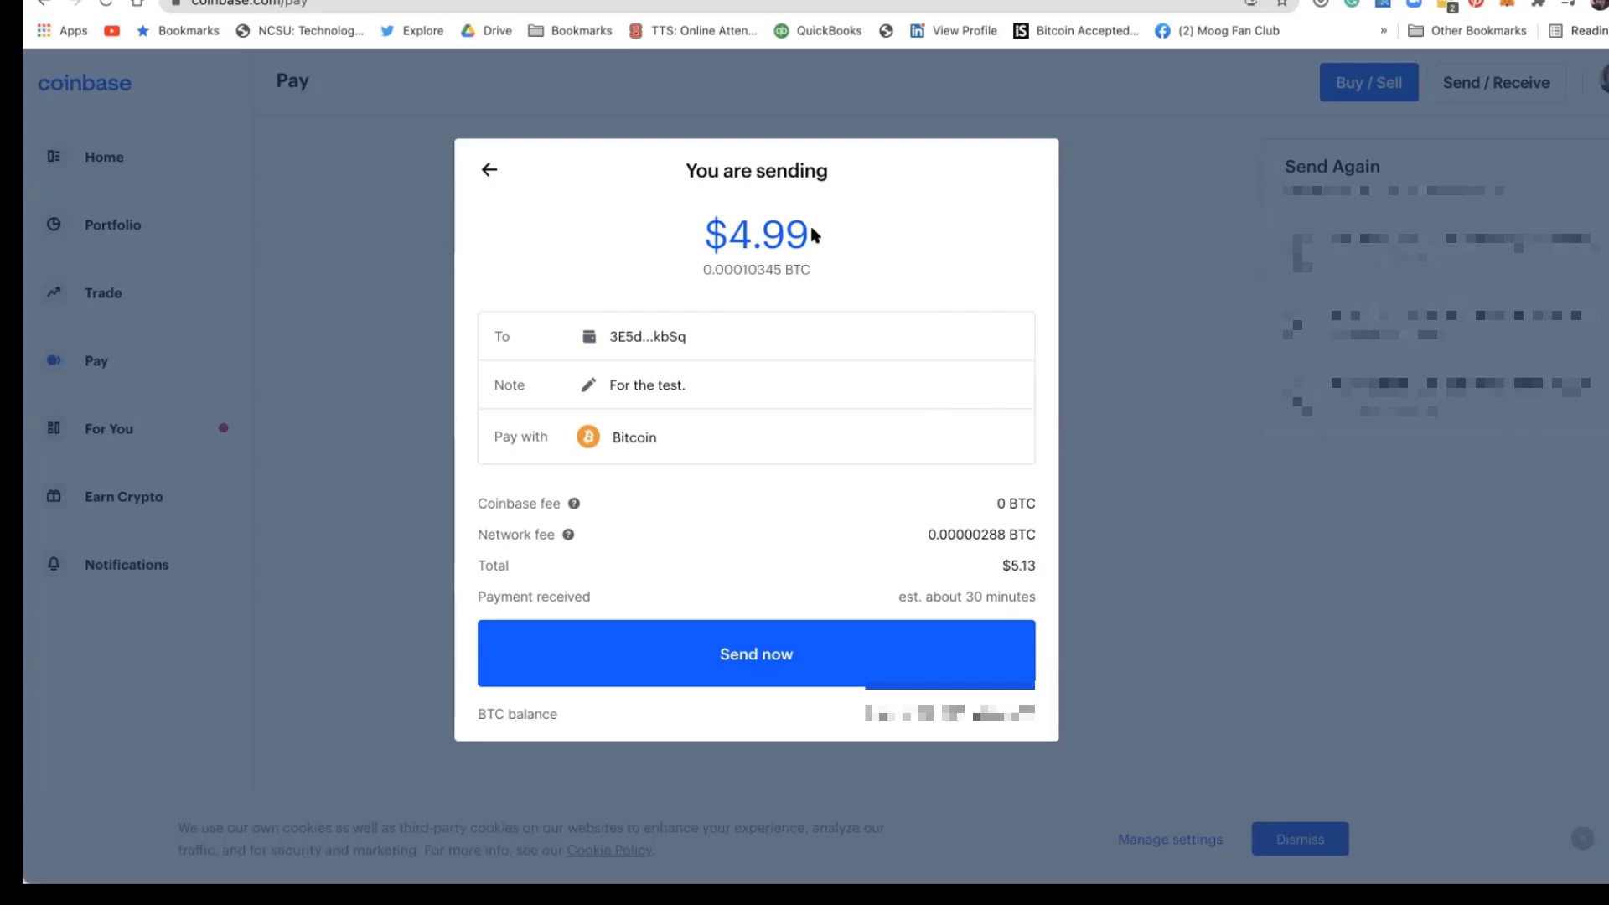
mouse_move(810, 562)
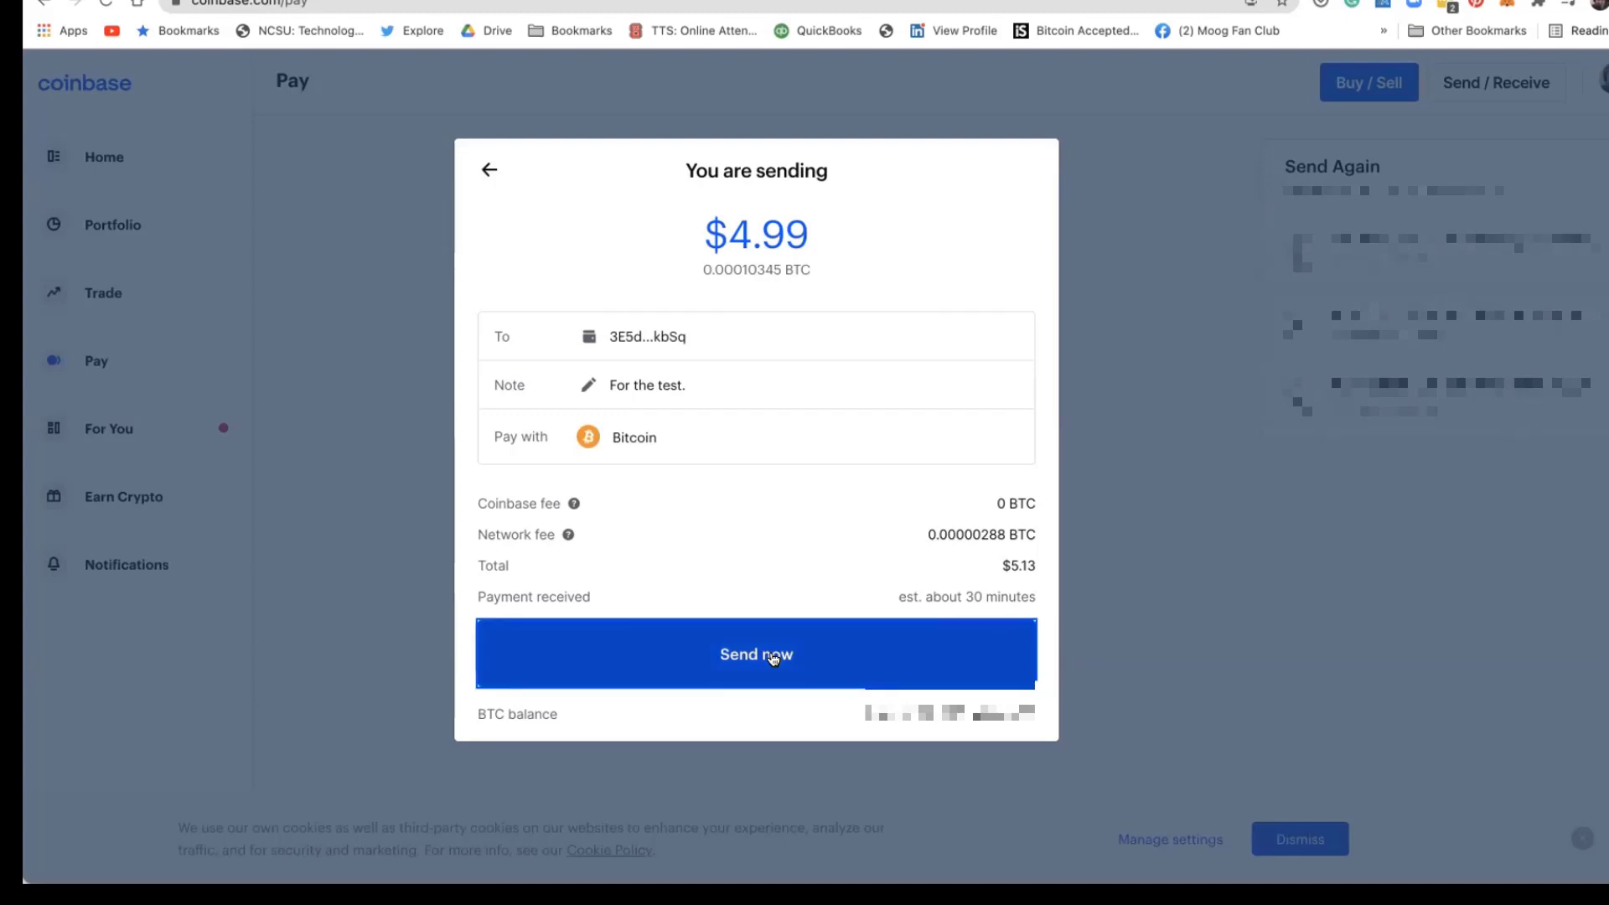
click(755, 653)
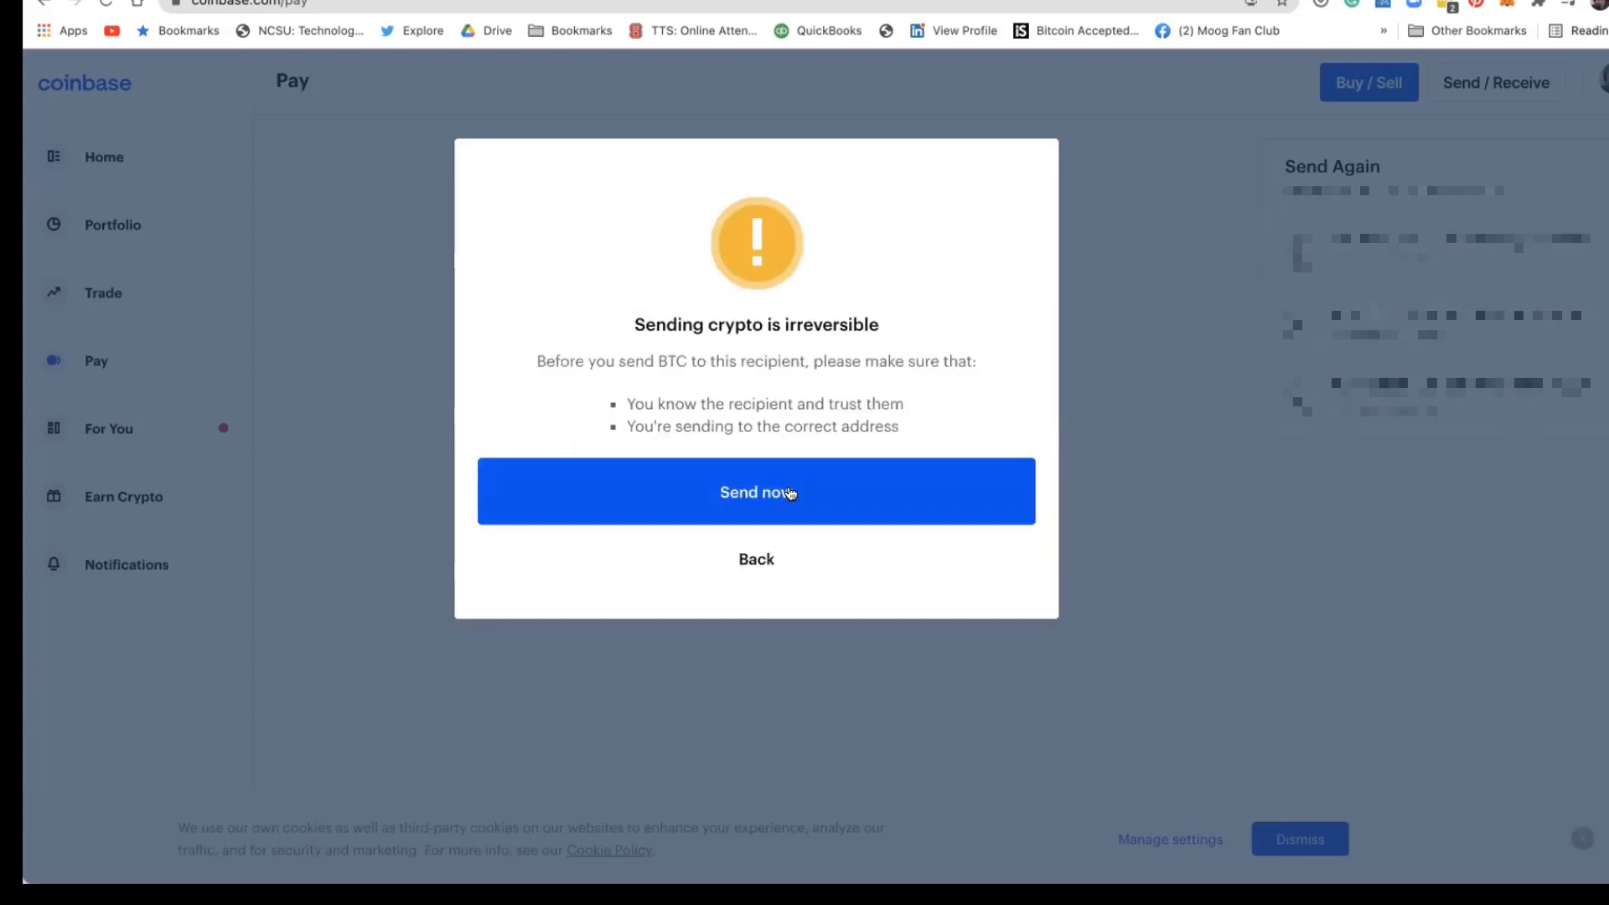